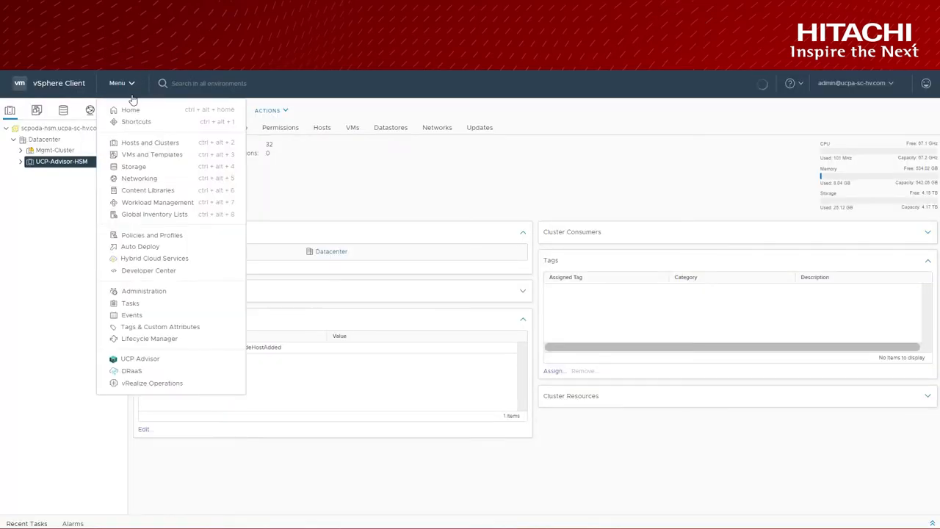
- List UCP Advisor's HSM compute servers and highlight their BIOS/BMC/CPLD firmware versions
click(141, 358)
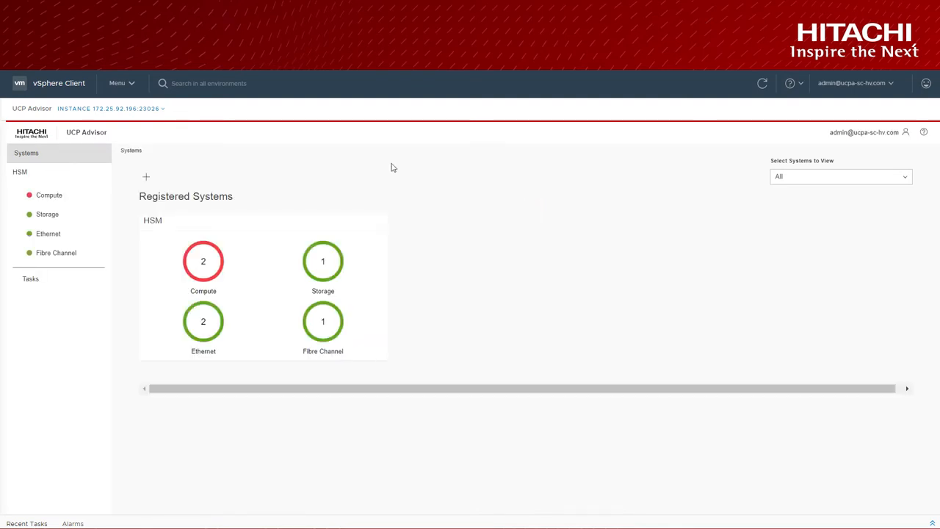
mouse_move(252, 226)
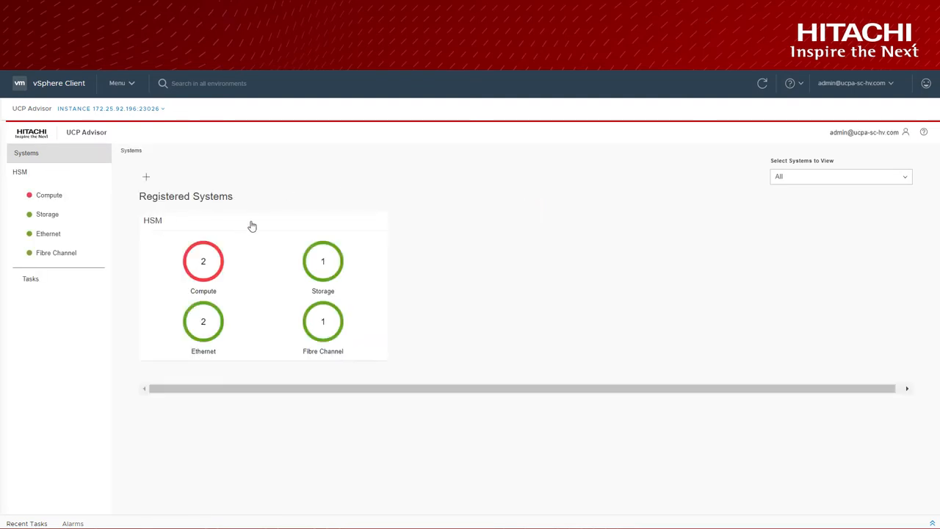
click(204, 260)
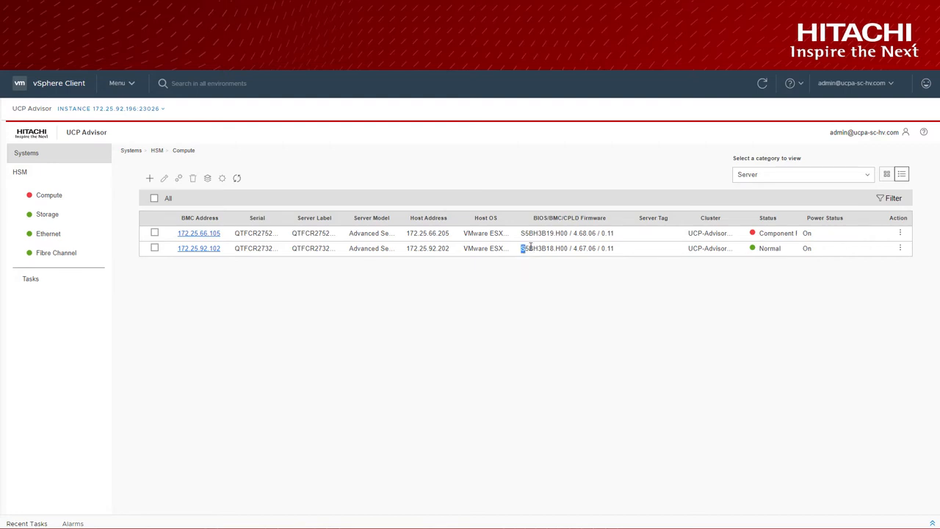
double_click(566, 248)
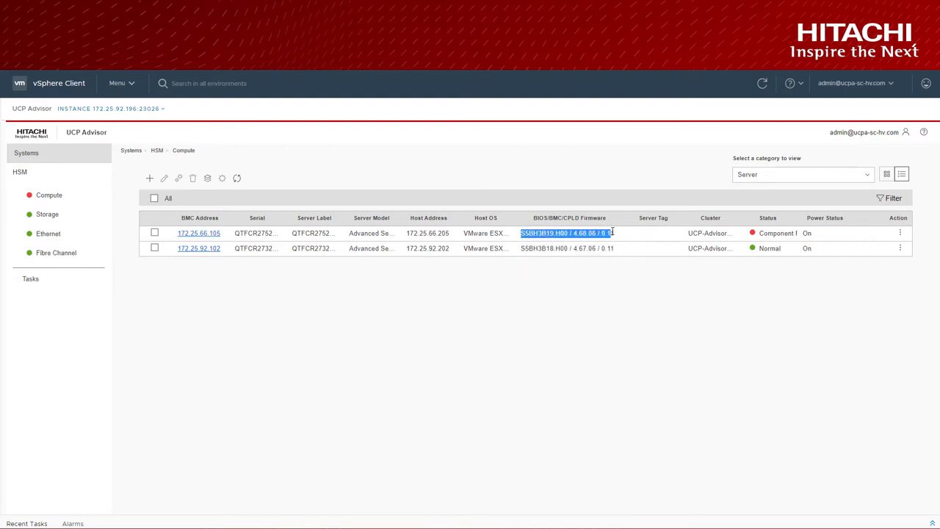
mouse_move(598, 302)
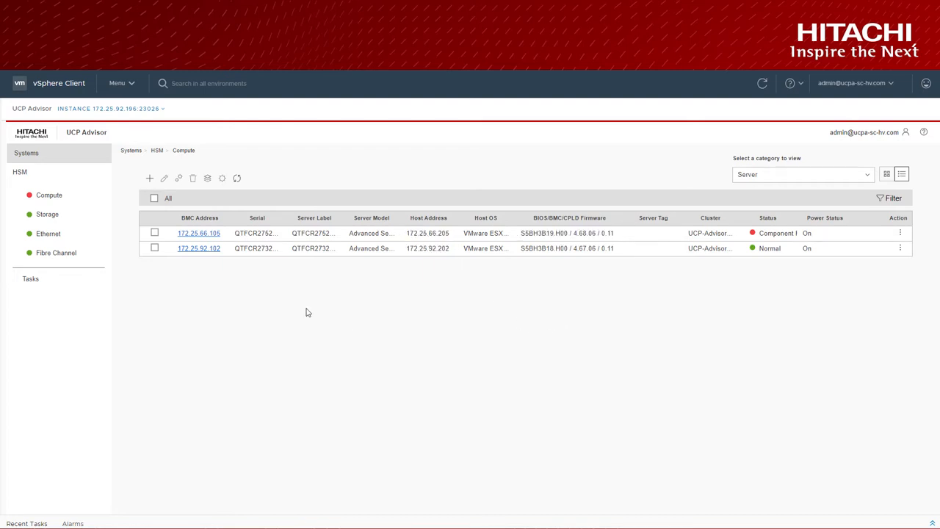
mouse_move(198, 248)
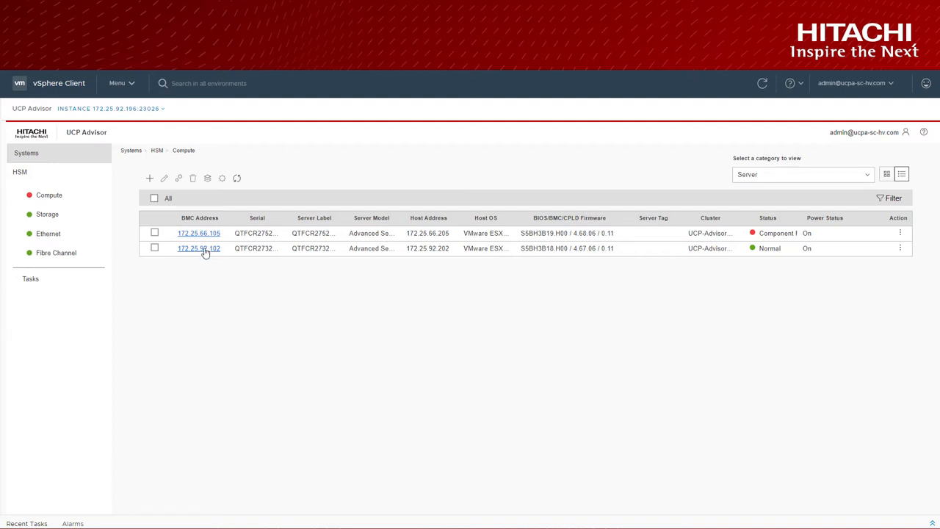
- Show host 172.25.92.102's Mellanox and Emulex I/O card firmware, both with upgrades available
click(198, 248)
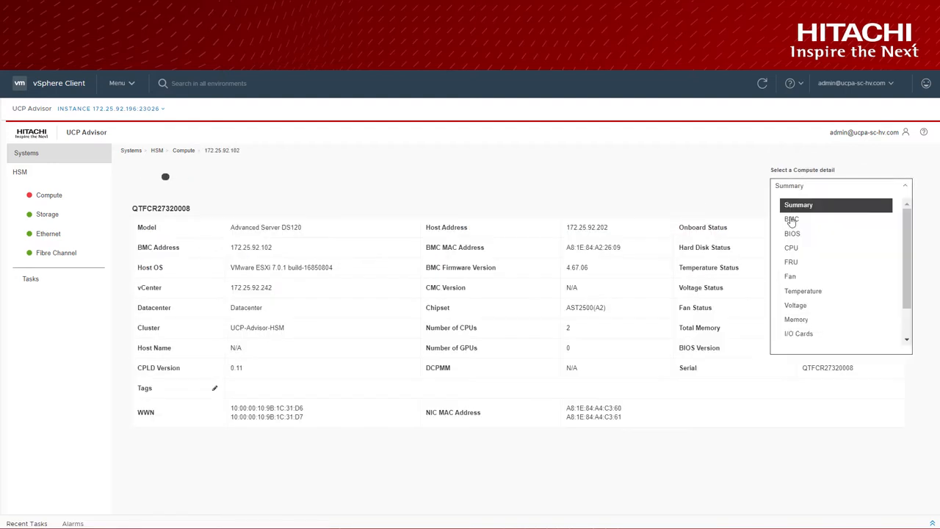
click(798, 334)
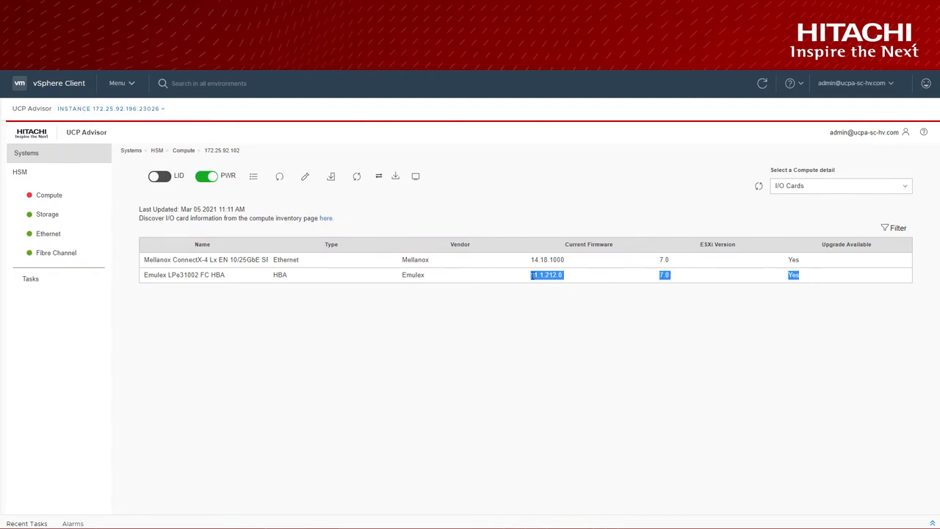
click(546, 260)
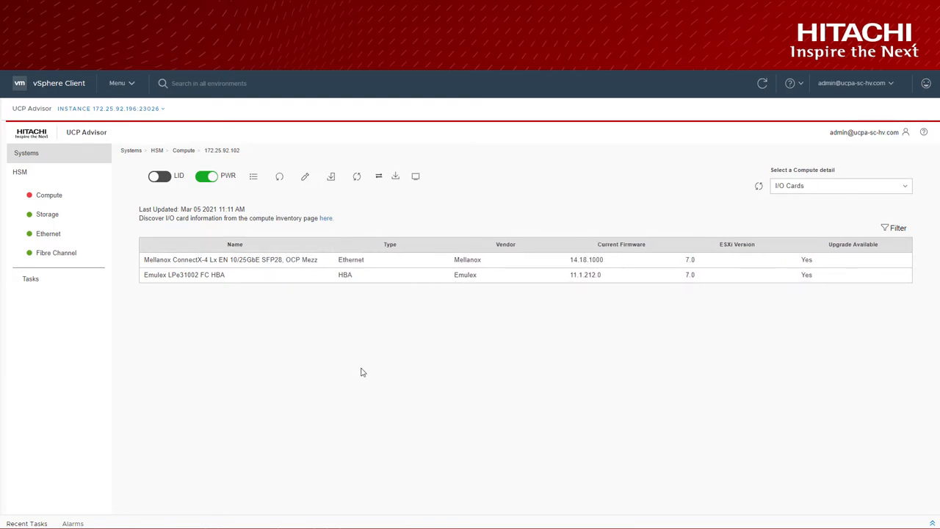
mouse_move(546, 155)
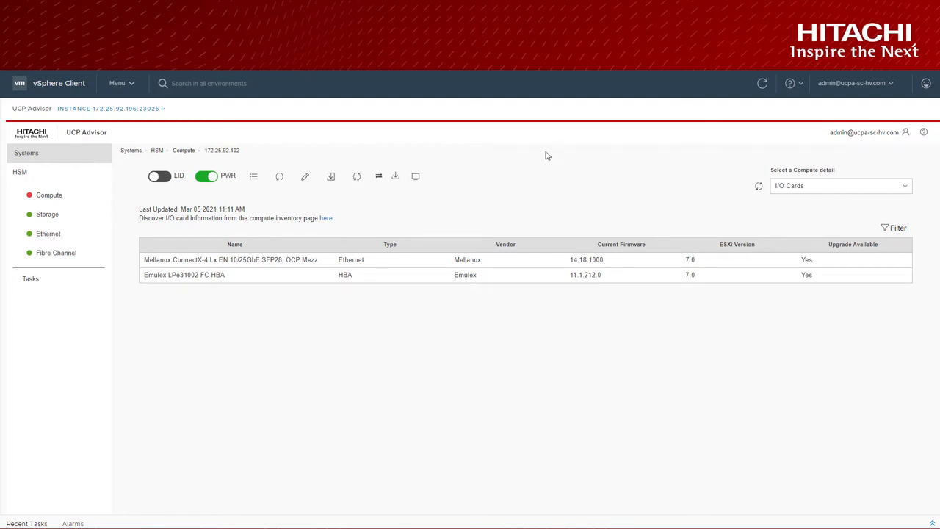
- Open the HSM firmware list with the 03/05/2021 and 03/01/2021 bundles, cancelling the upload form
click(156, 150)
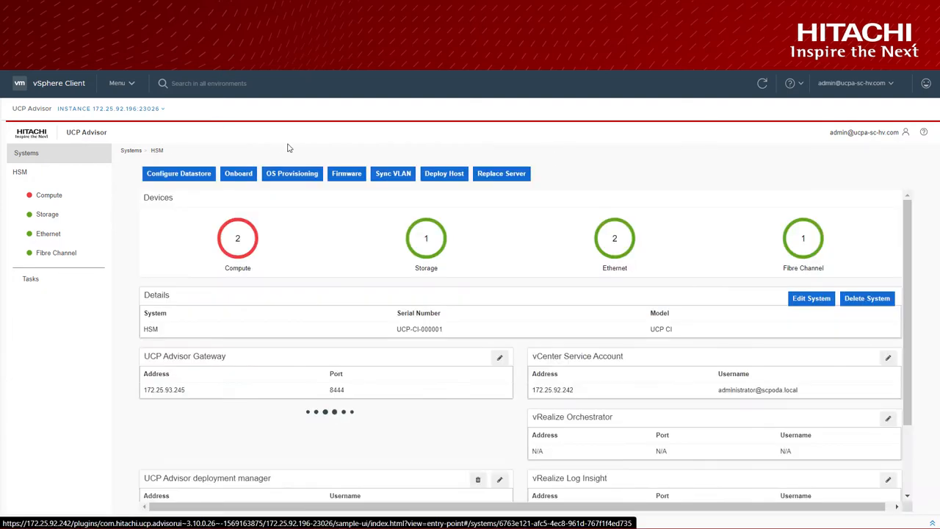
click(346, 173)
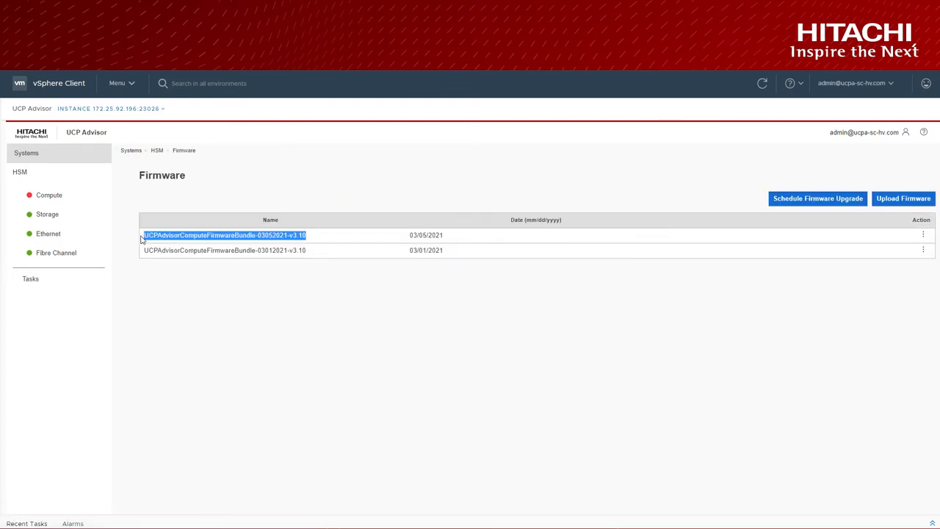
mouse_move(903, 199)
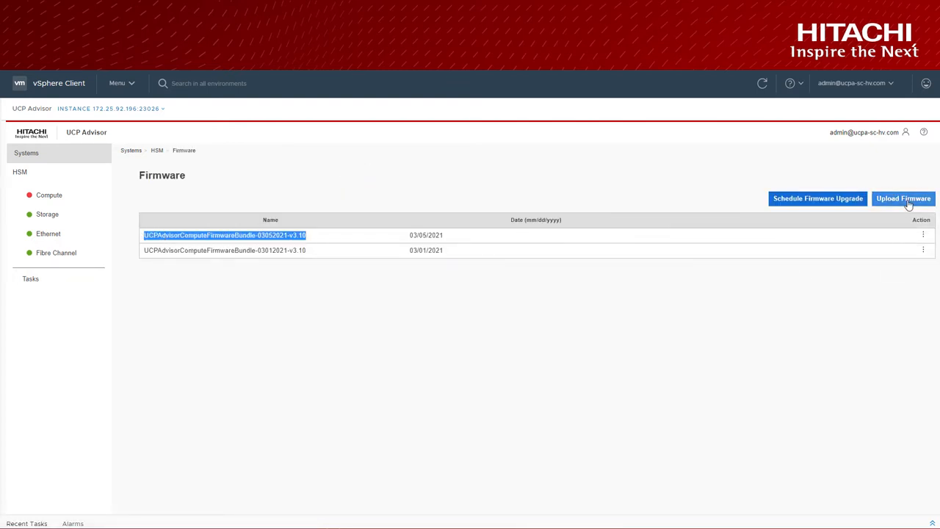
click(903, 198)
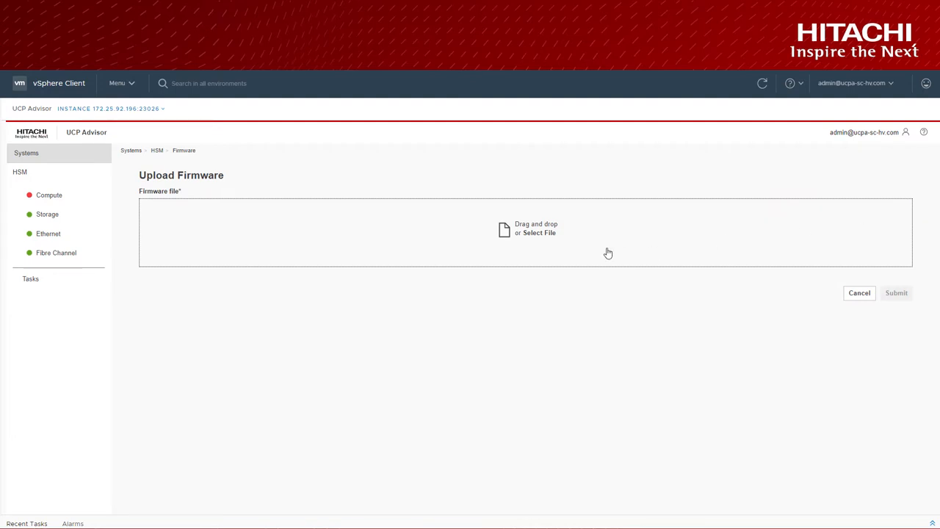
click(538, 232)
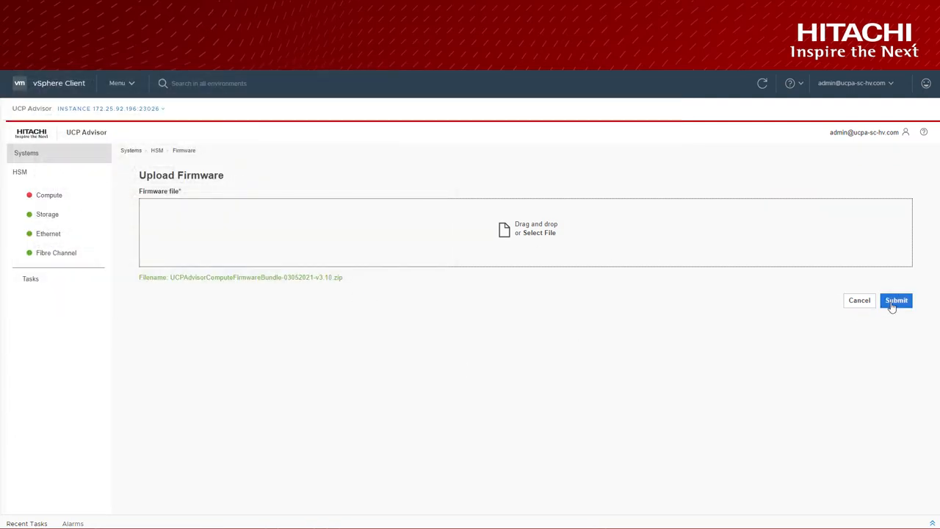
mouse_move(859, 303)
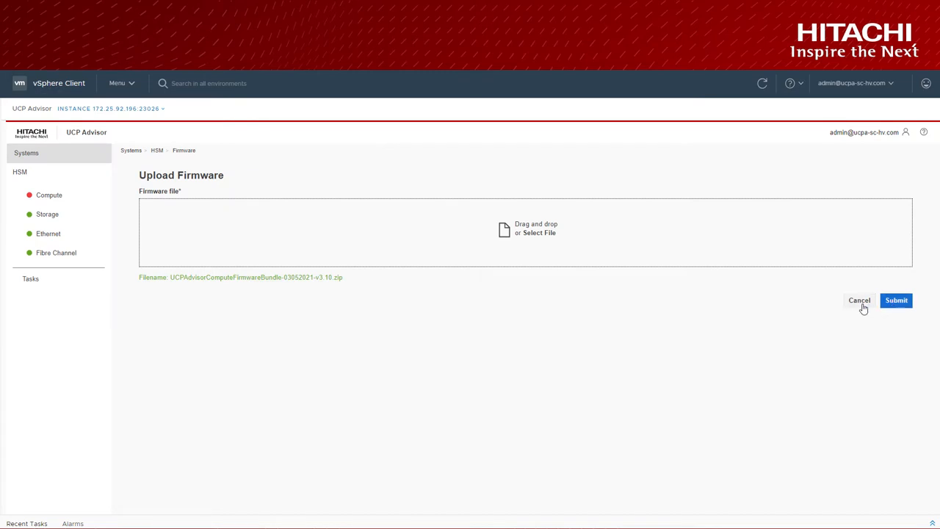
click(896, 300)
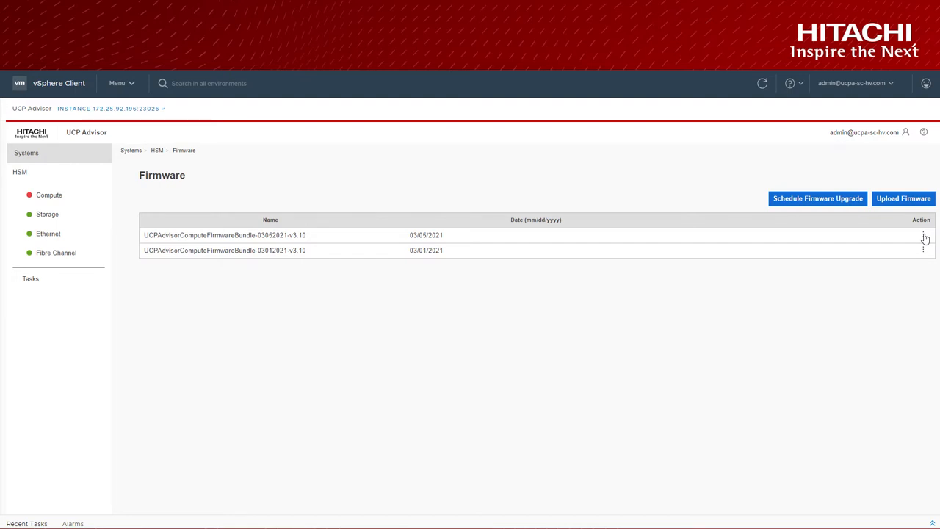
- View the 03052021-v3.10 bundle's latest I/O card firmware for ESXi 6.5, 6.7 and 7.0
click(923, 235)
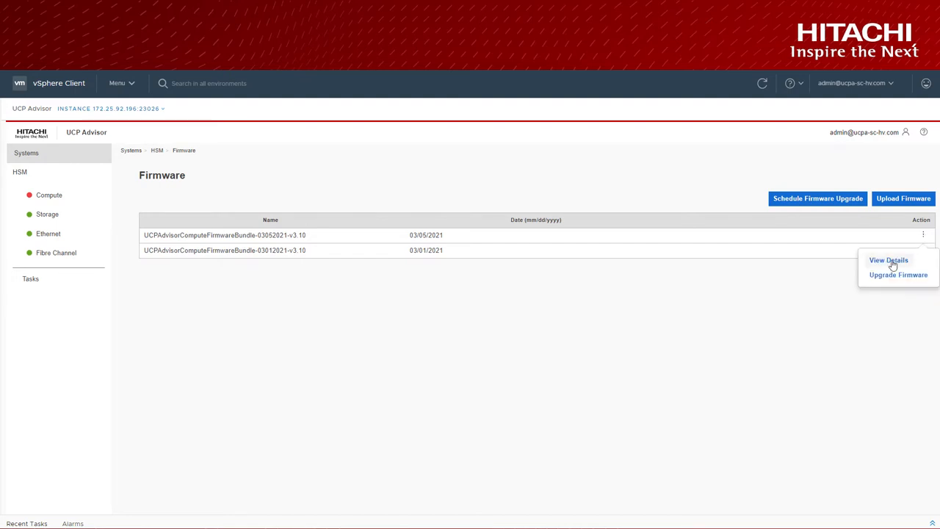
click(889, 260)
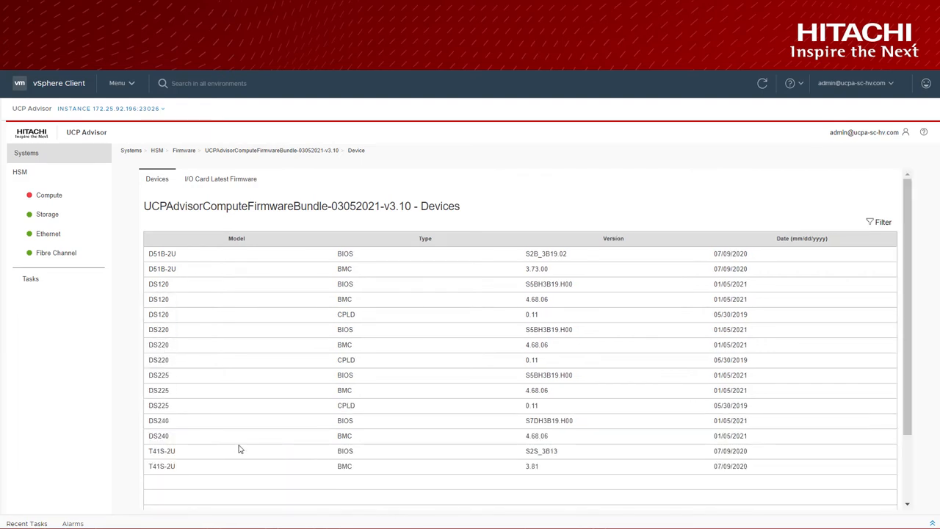
click(220, 179)
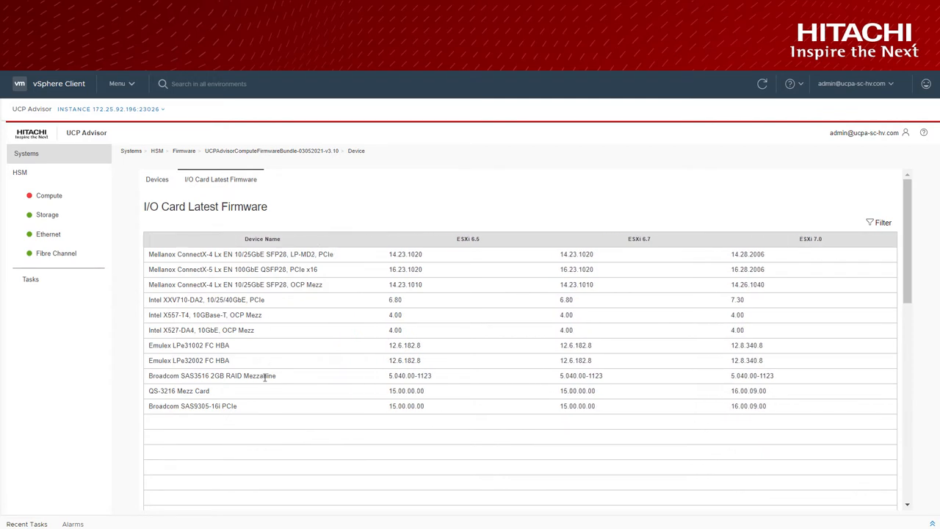
mouse_move(731, 288)
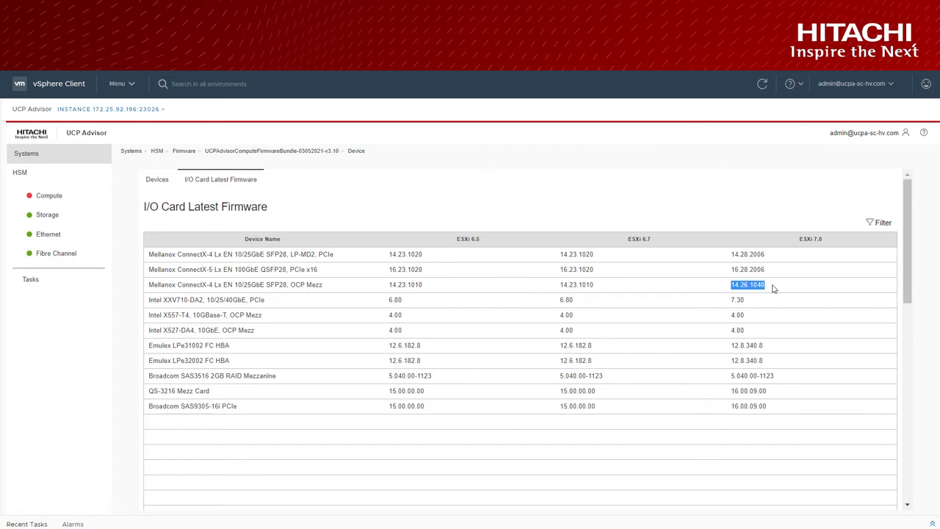
mouse_move(772, 364)
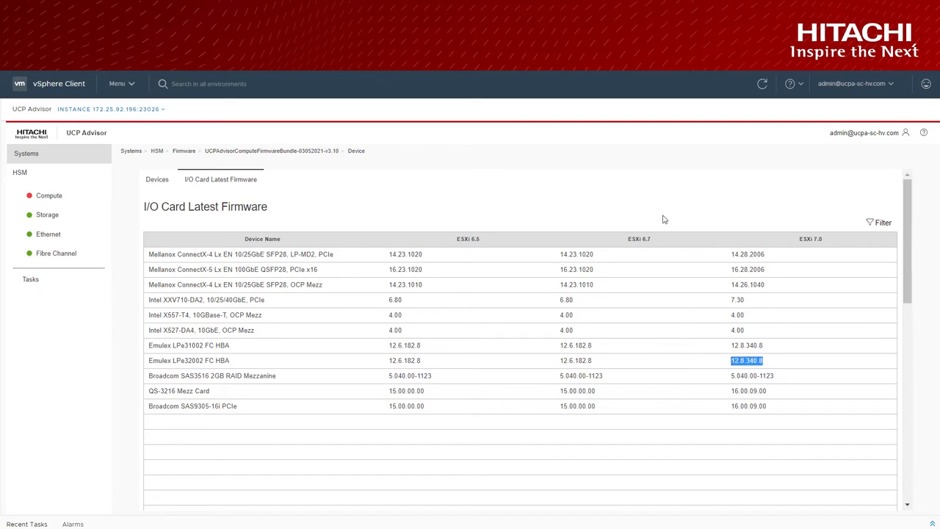
- Open the Updates > Hosts > Image page for the UCP-Advisor-HSM cluster
click(117, 83)
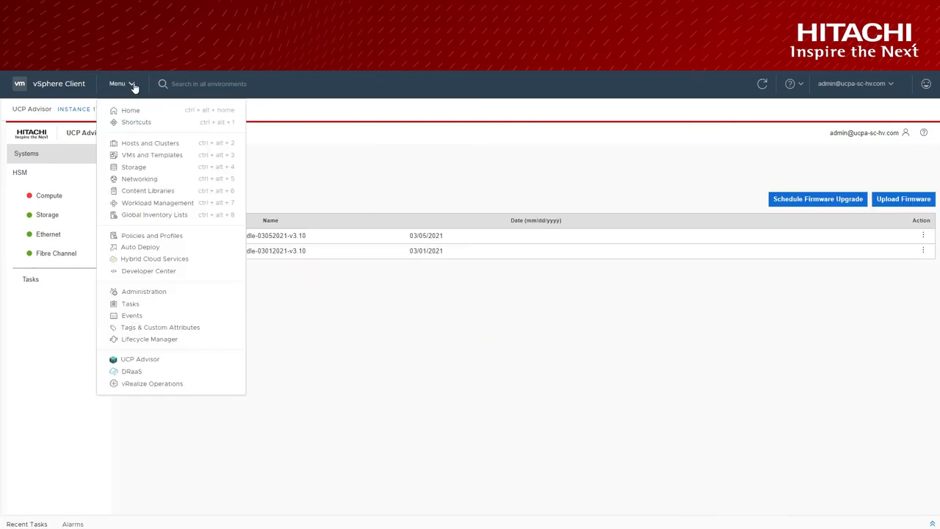
mouse_move(149, 143)
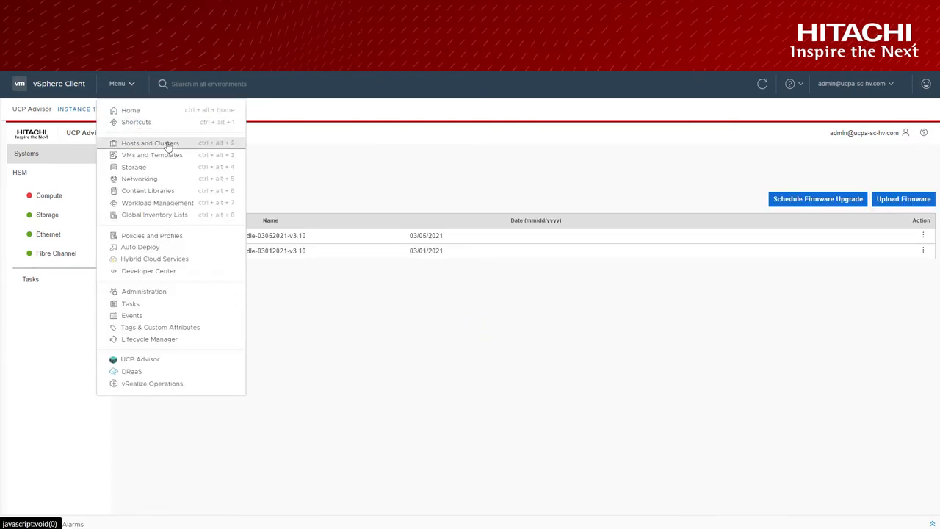
click(150, 142)
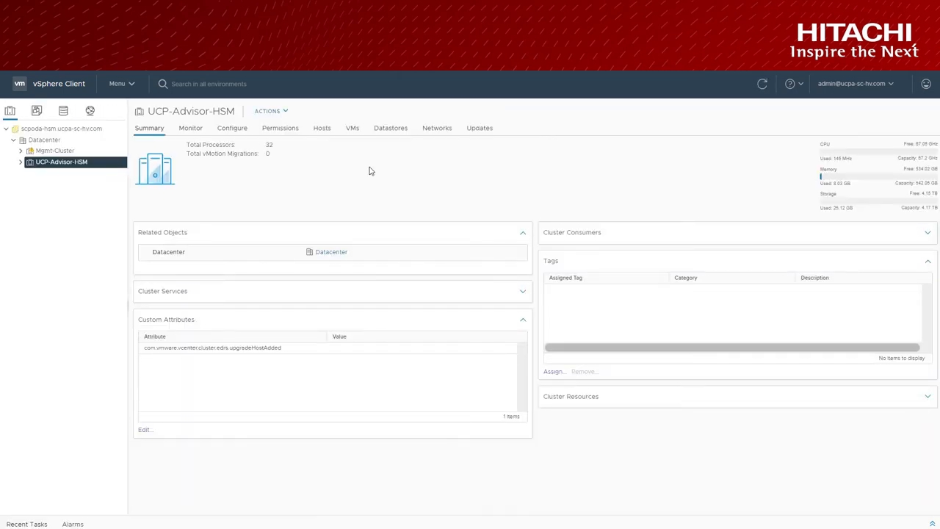
click(22, 161)
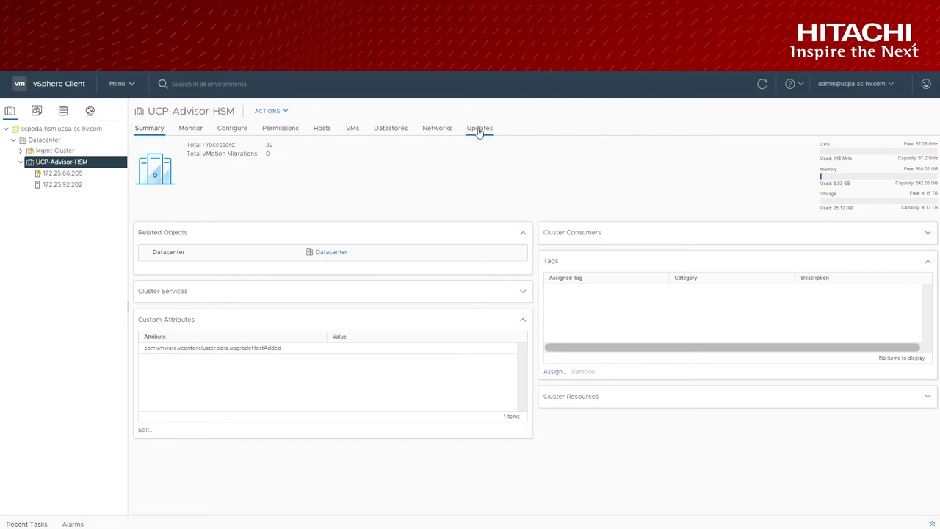
click(479, 128)
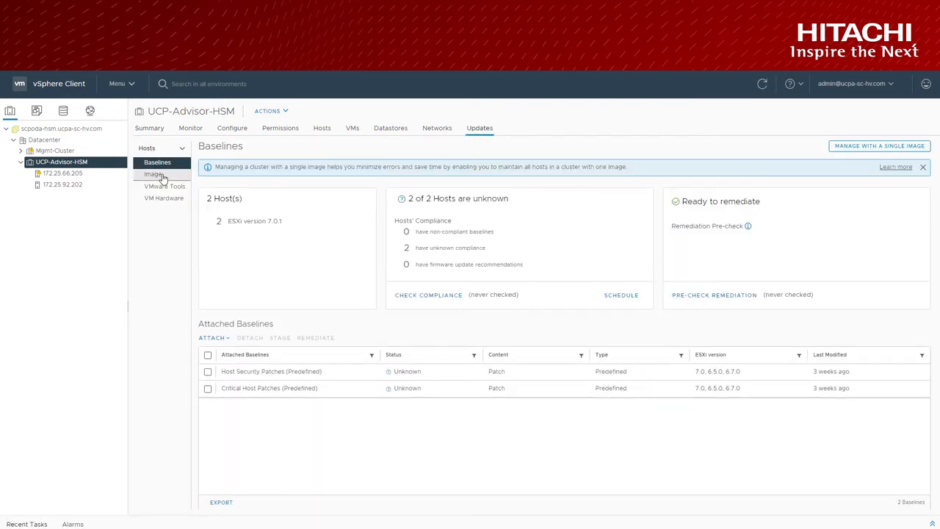
click(152, 174)
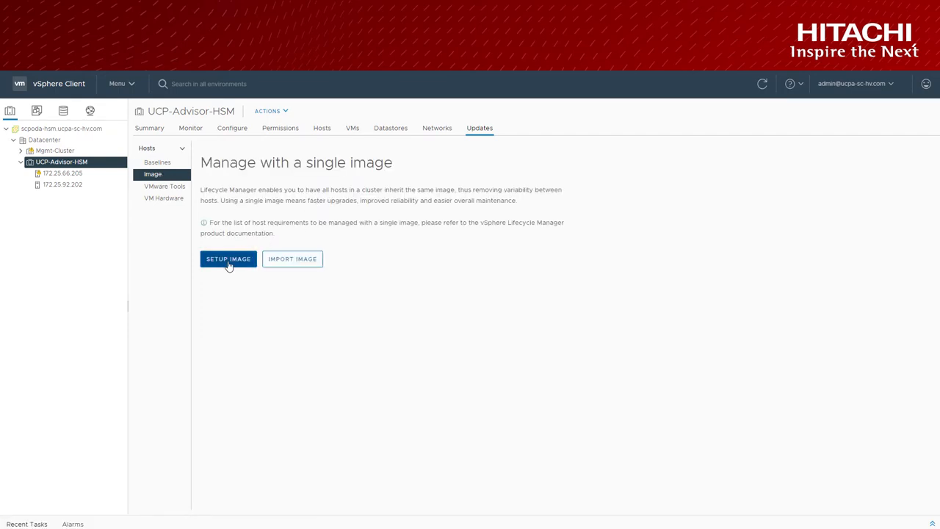
- Begin the cluster image setup with ESXi version 7.0 Update 1 - 16850804
click(228, 258)
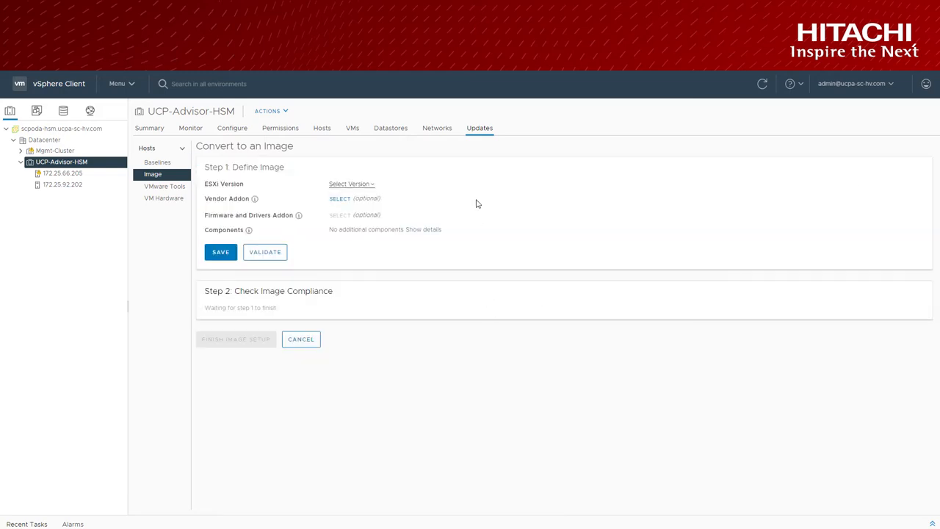
mouse_move(371, 186)
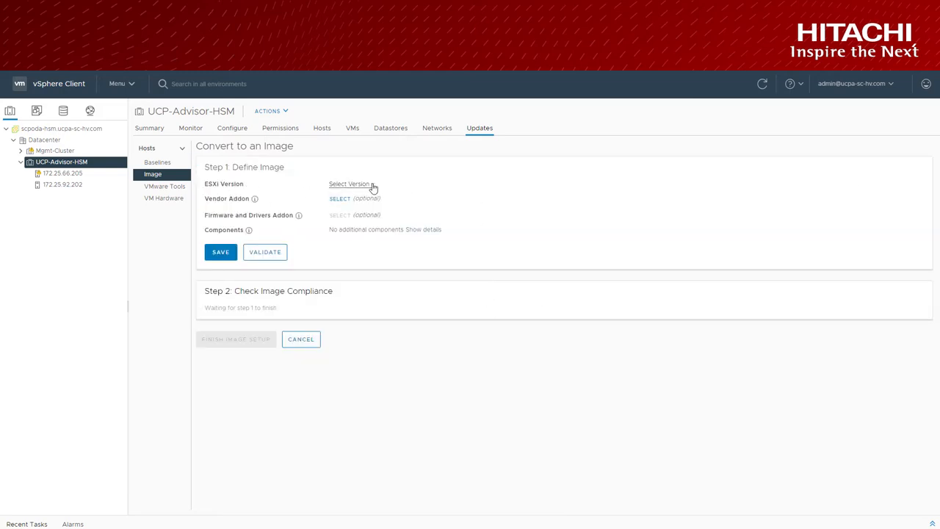
click(351, 184)
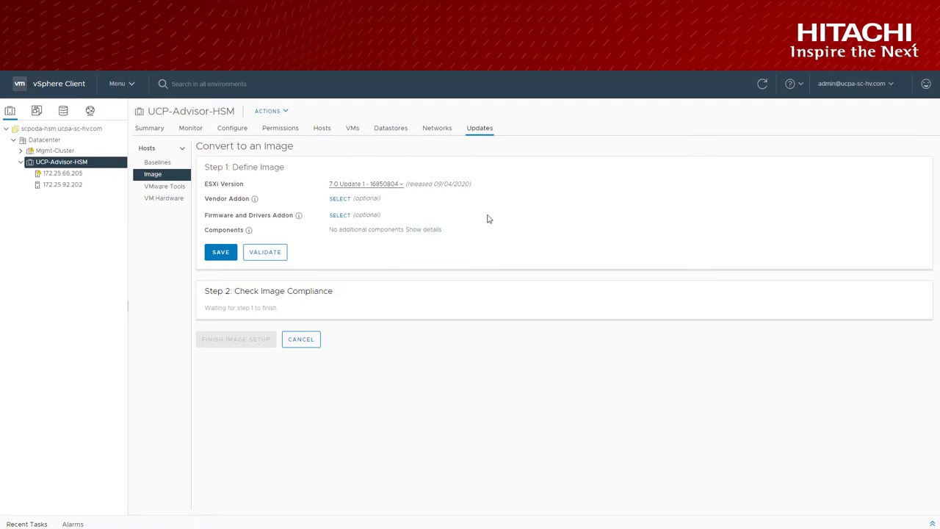
mouse_move(345, 212)
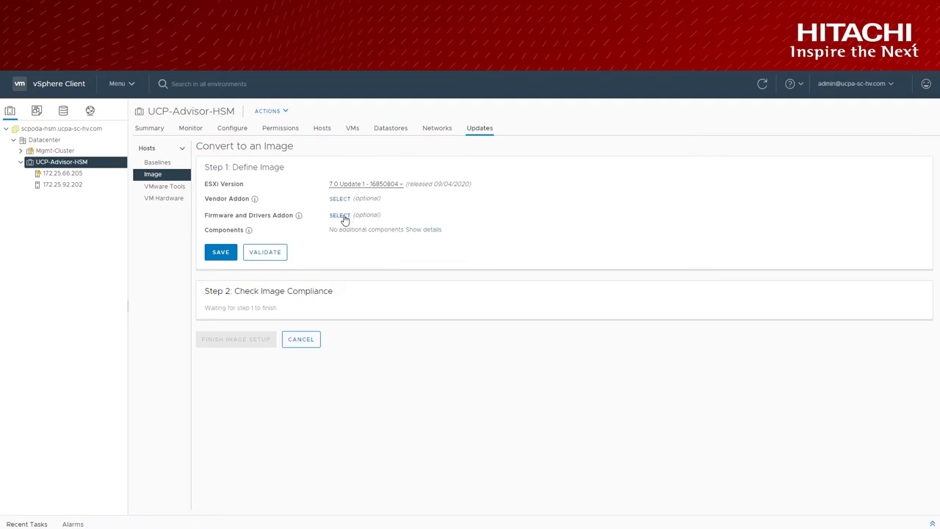
- Use Hitachi UCP Advisor as hardware support manager and pick the 03052021 firmware addon
click(339, 215)
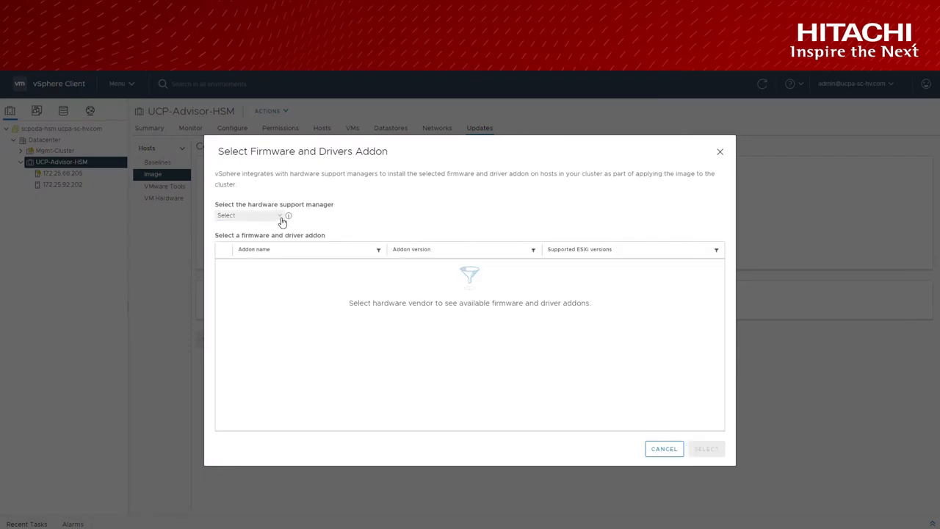
click(252, 214)
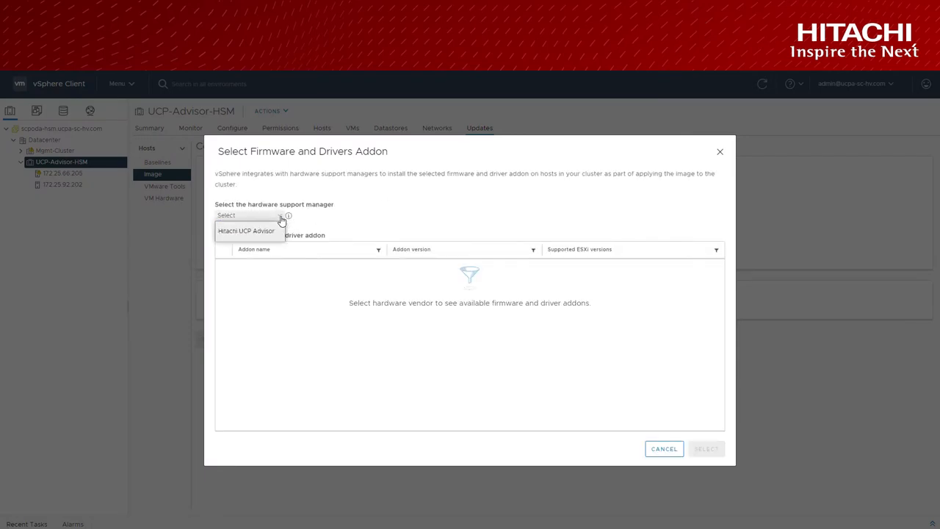
click(245, 231)
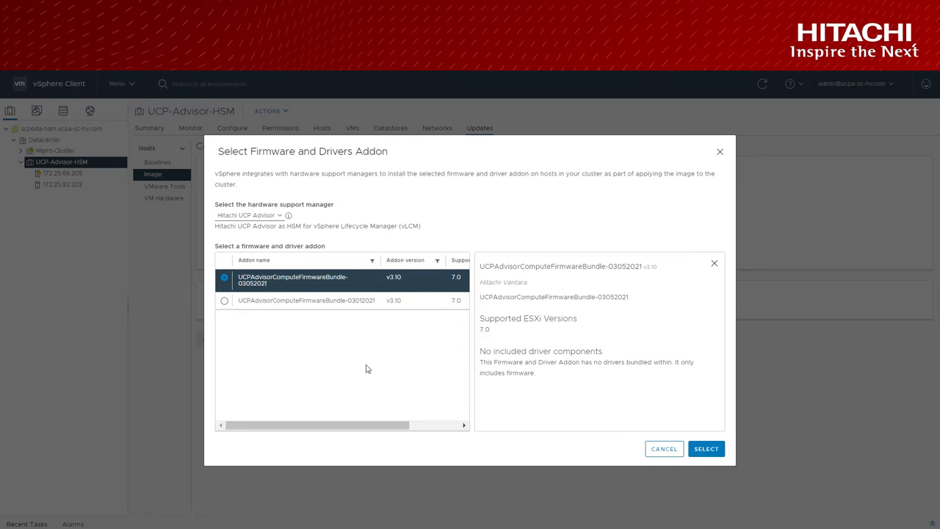
mouse_move(706, 447)
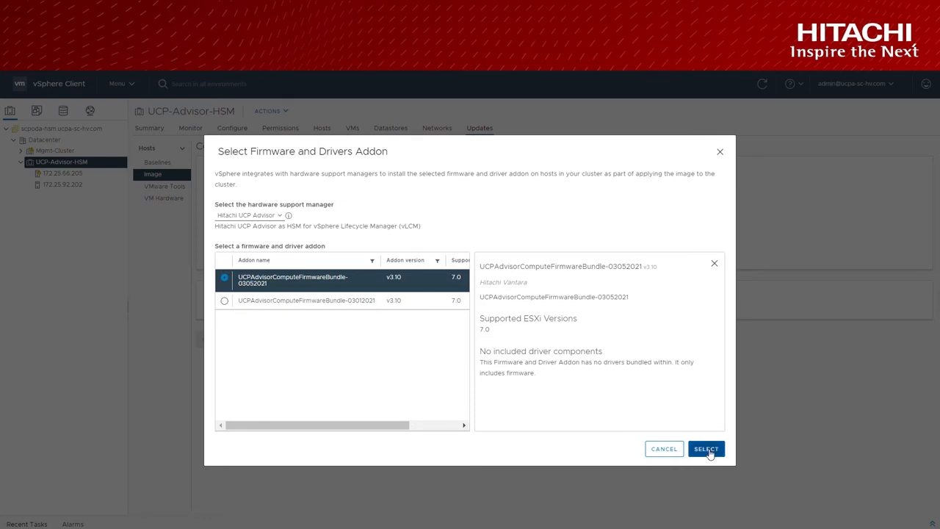
mouse_move(568, 341)
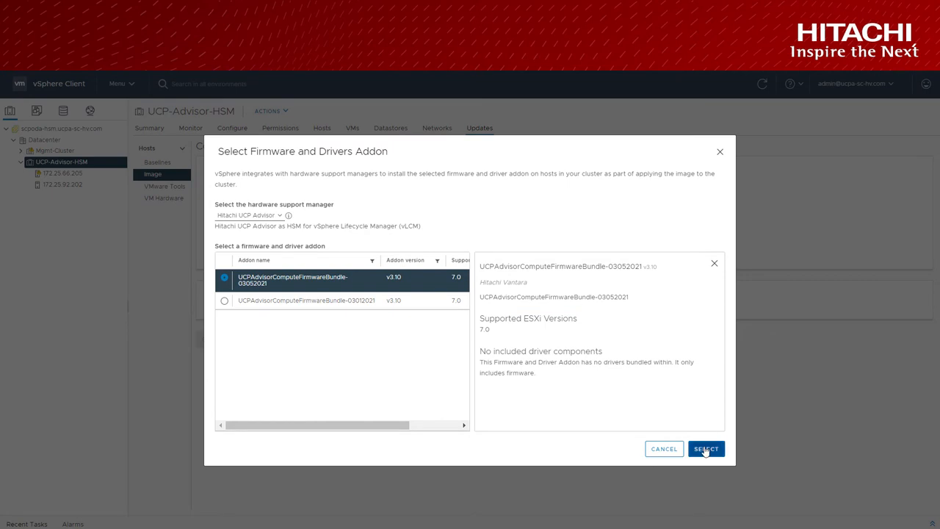
- Confirm the 03052021 v3.10 firmware addon and save the cluster image
click(704, 448)
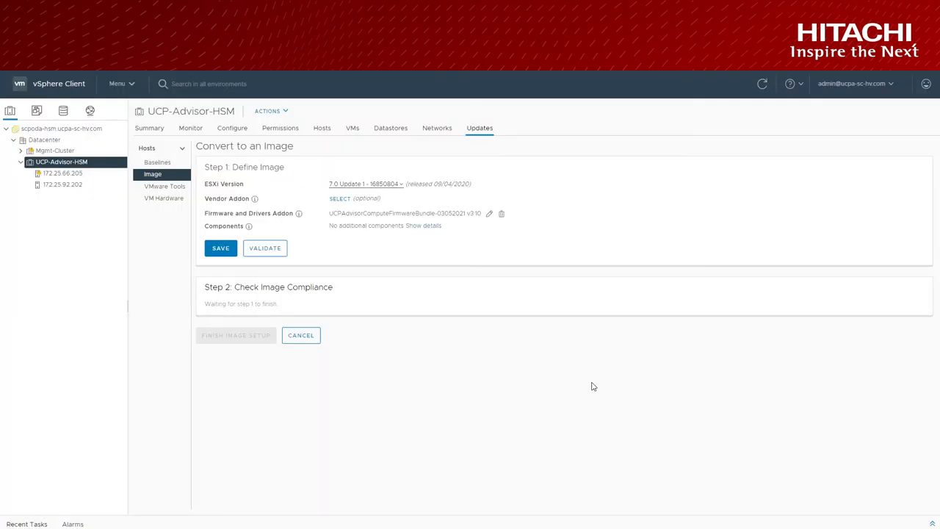
click(220, 248)
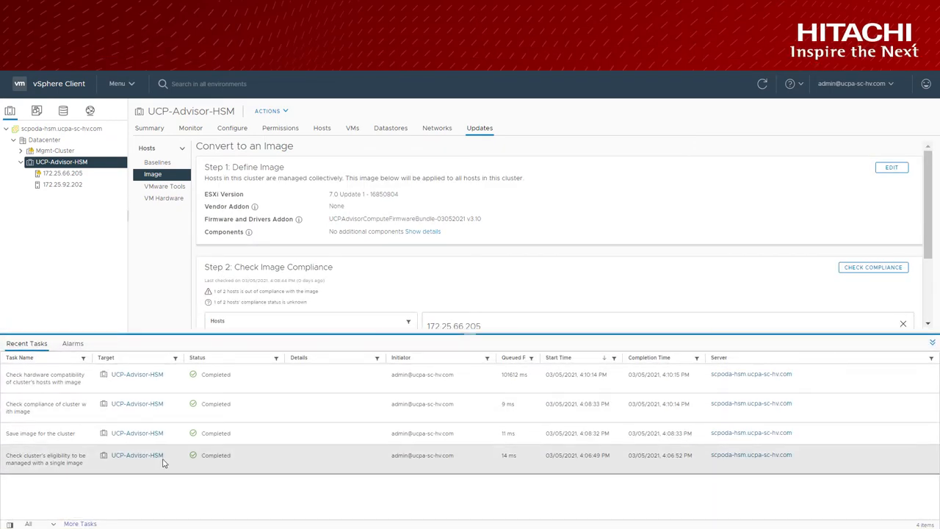
mouse_move(55, 408)
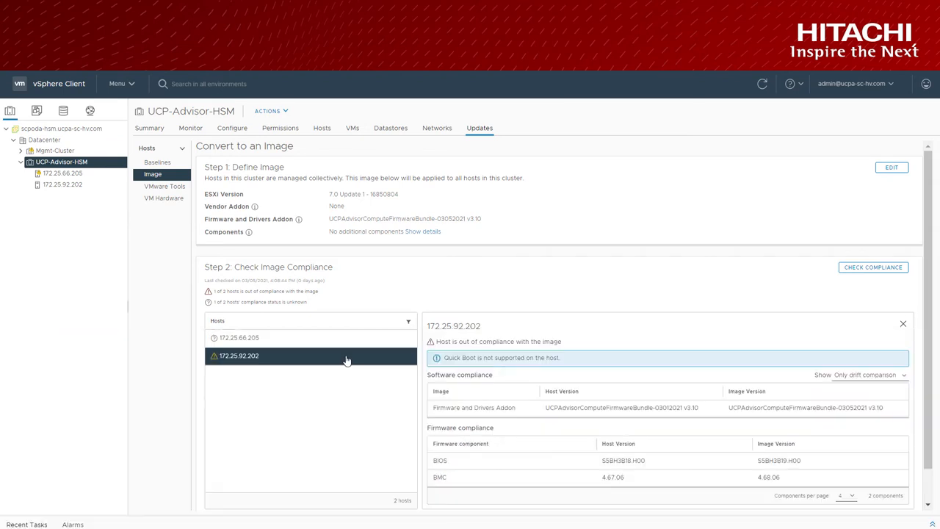
mouse_move(551, 389)
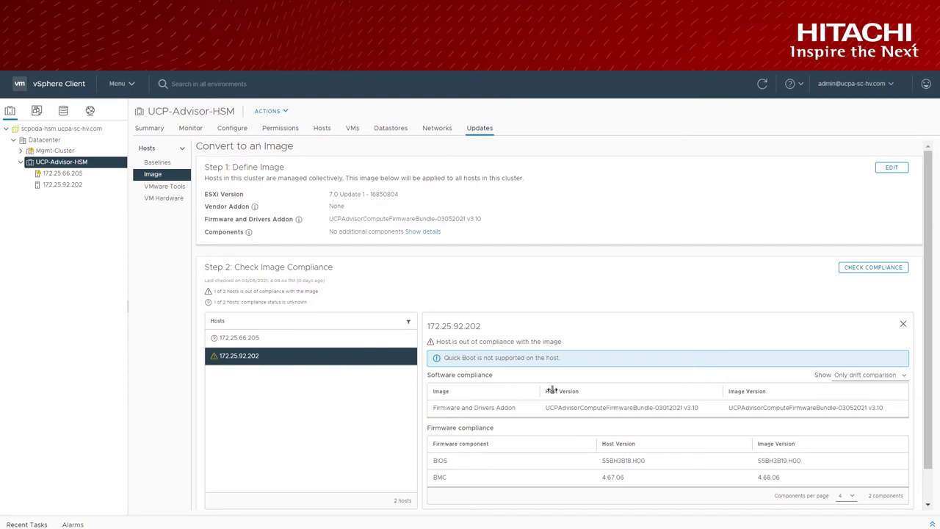
mouse_move(916, 419)
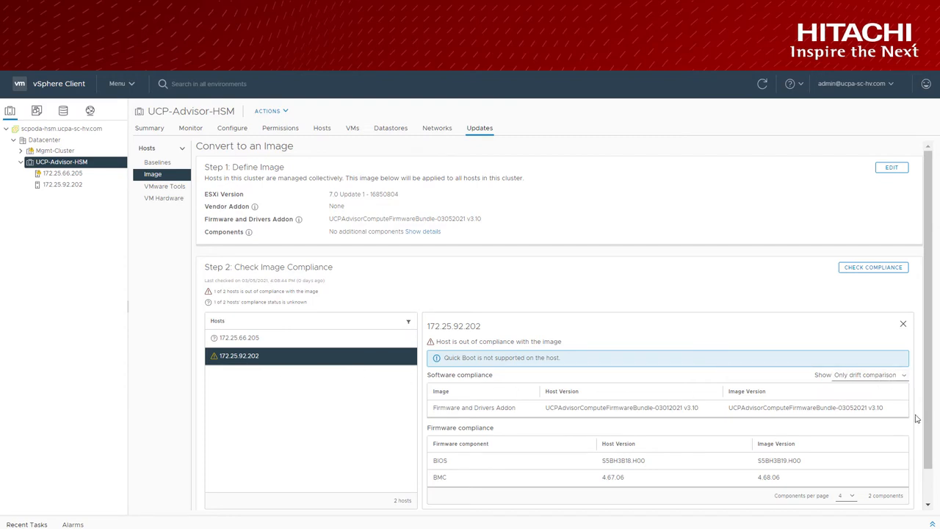
scroll(down, 3)
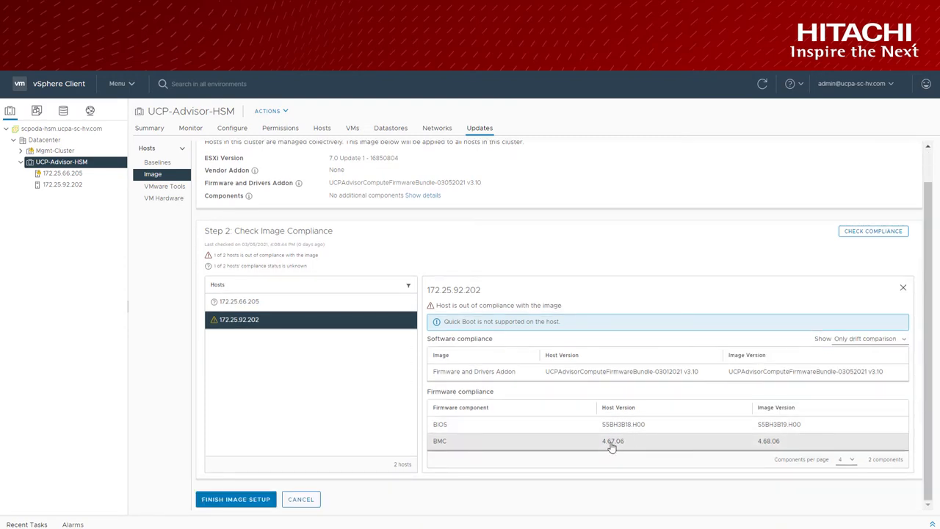
mouse_move(783, 447)
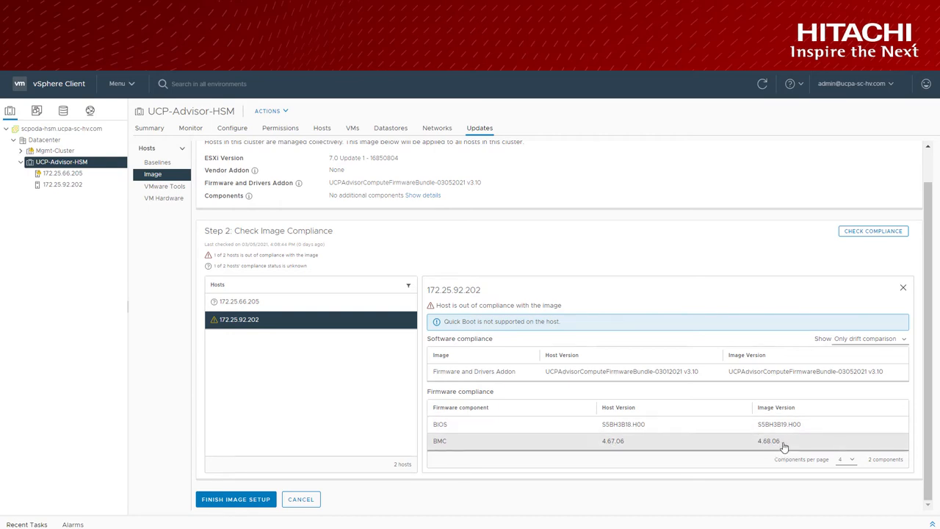
mouse_move(761, 424)
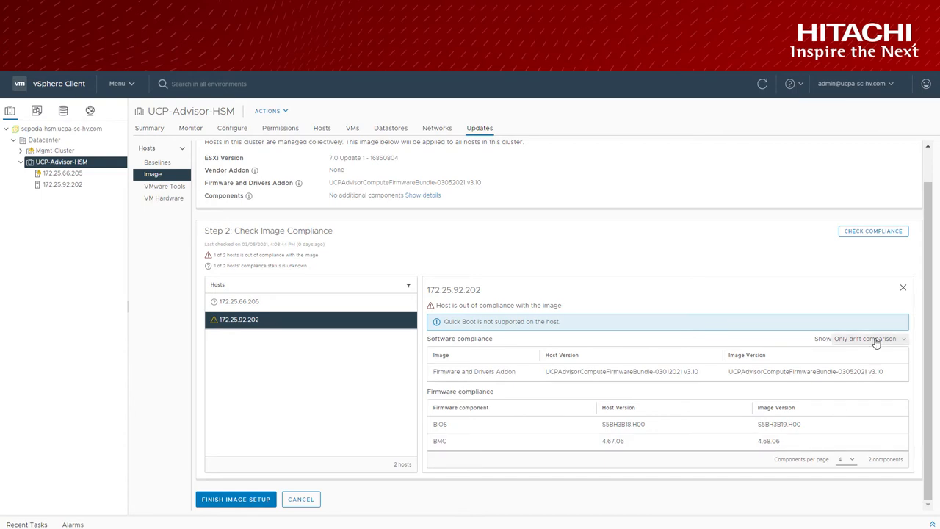
click(865, 339)
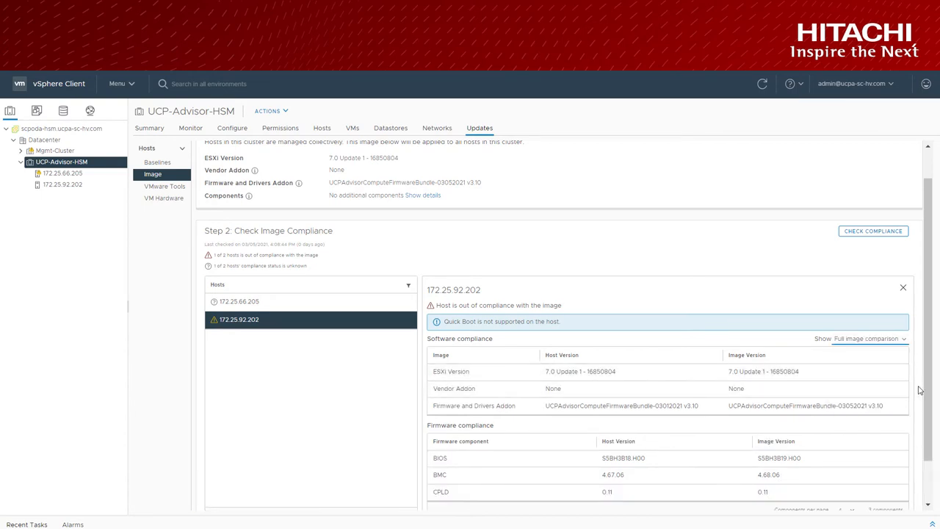
scroll(down, 3)
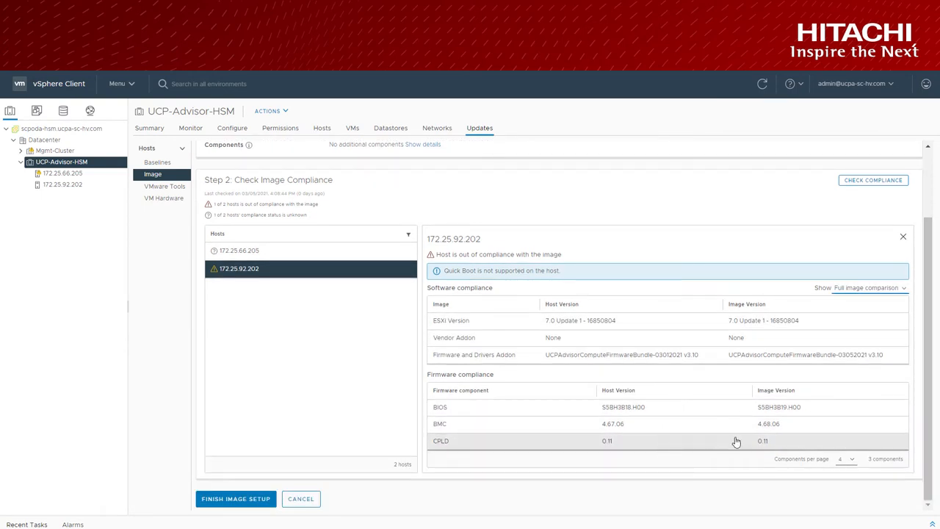
click(902, 288)
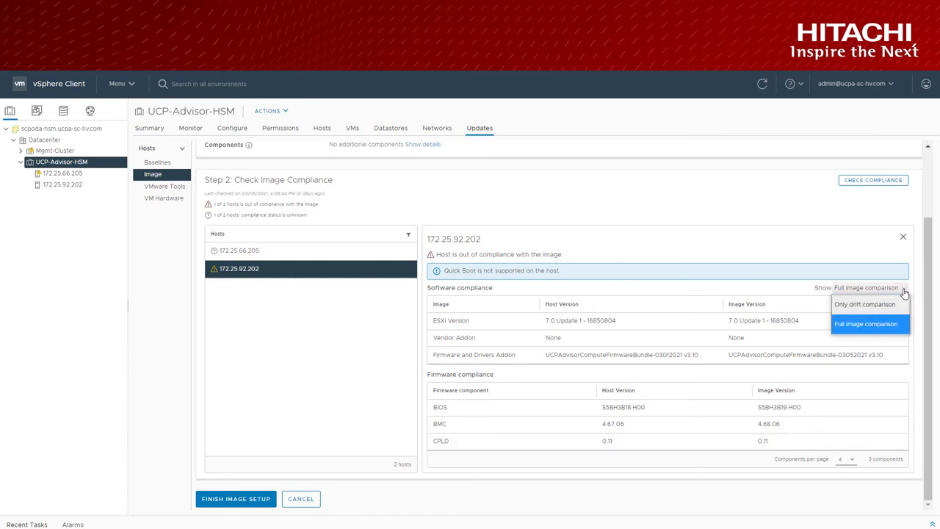
click(865, 304)
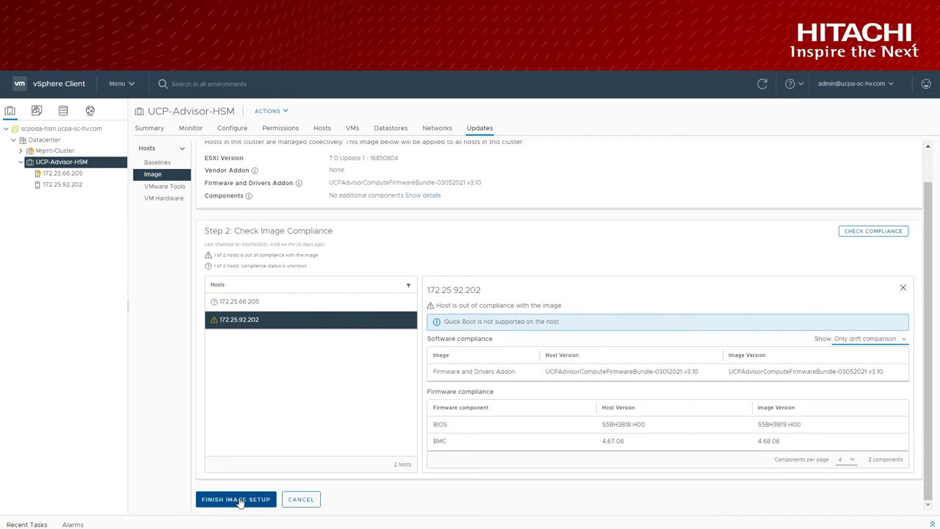
- Finish the image setup, confirming the image replaces the cluster's baselines
click(236, 499)
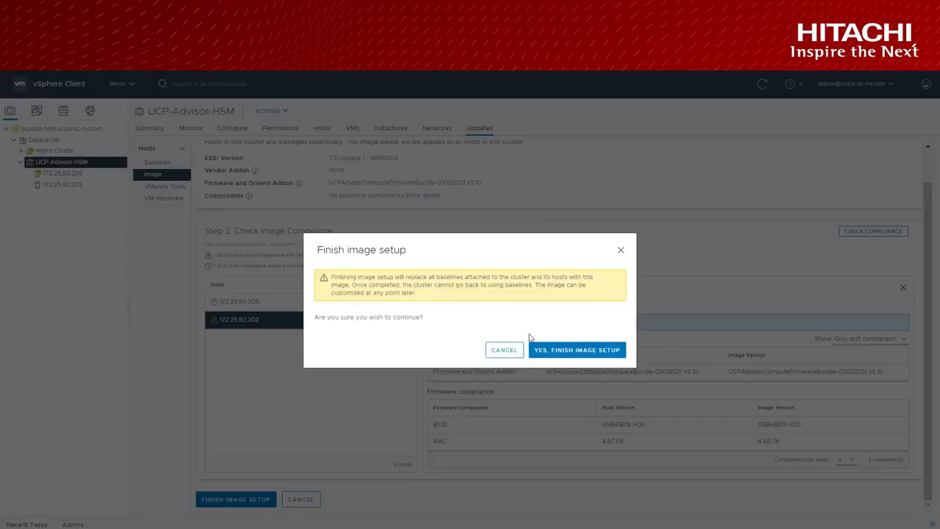
click(576, 349)
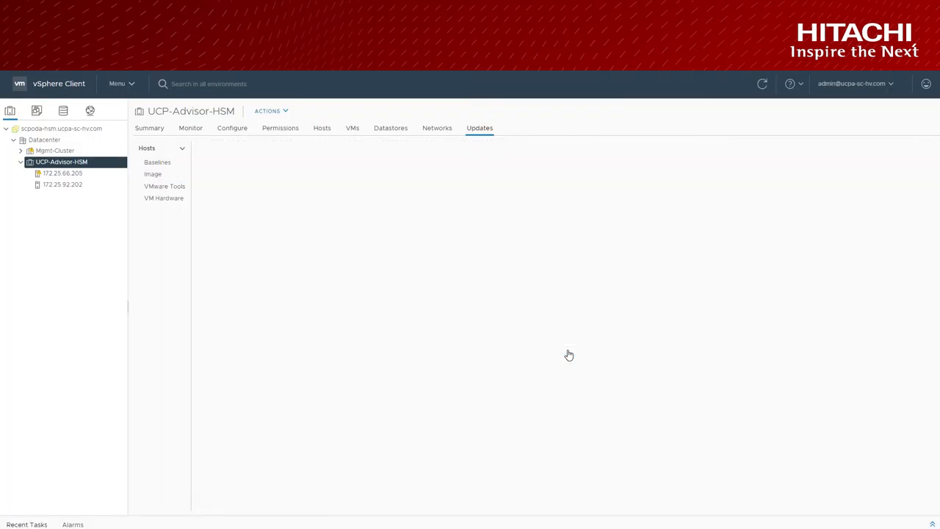
click(153, 174)
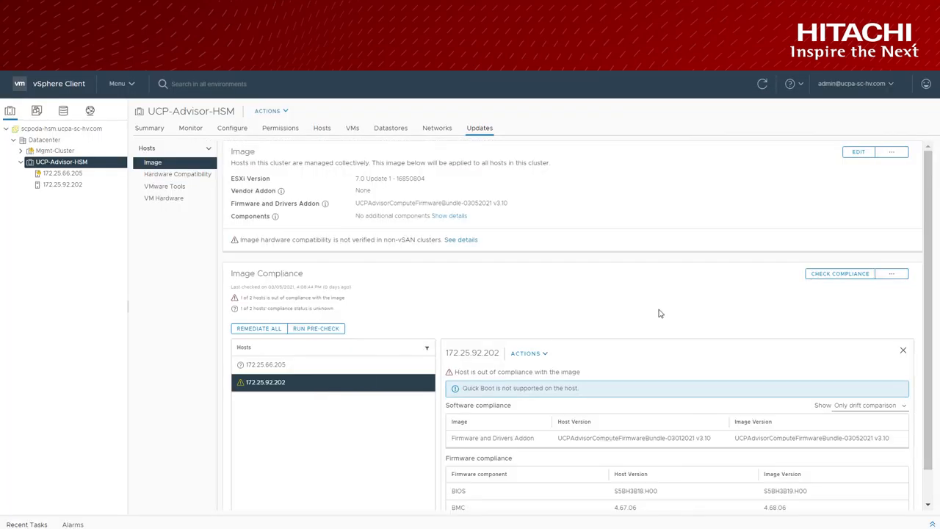
- Start remediating both UCP-Advisor-HSM hosts from the Review Remediation Impact dialog
scroll(down, 3)
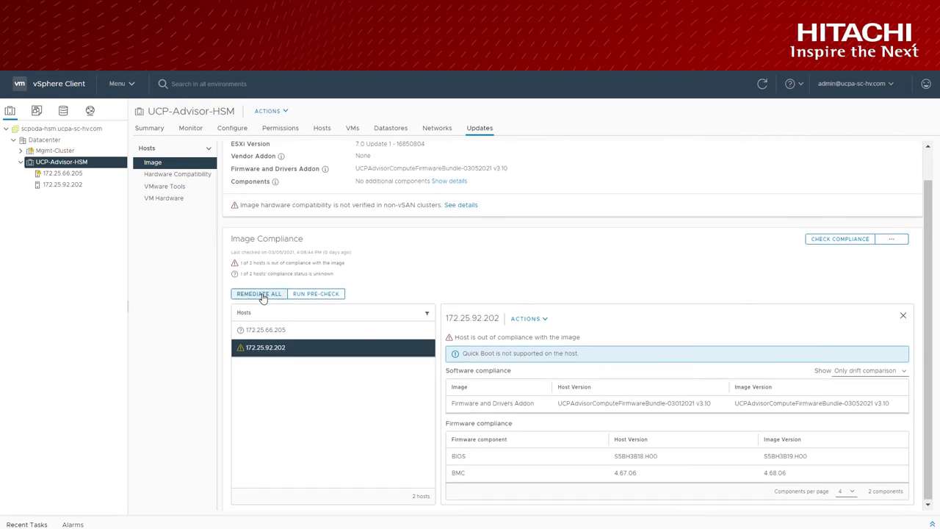
click(258, 293)
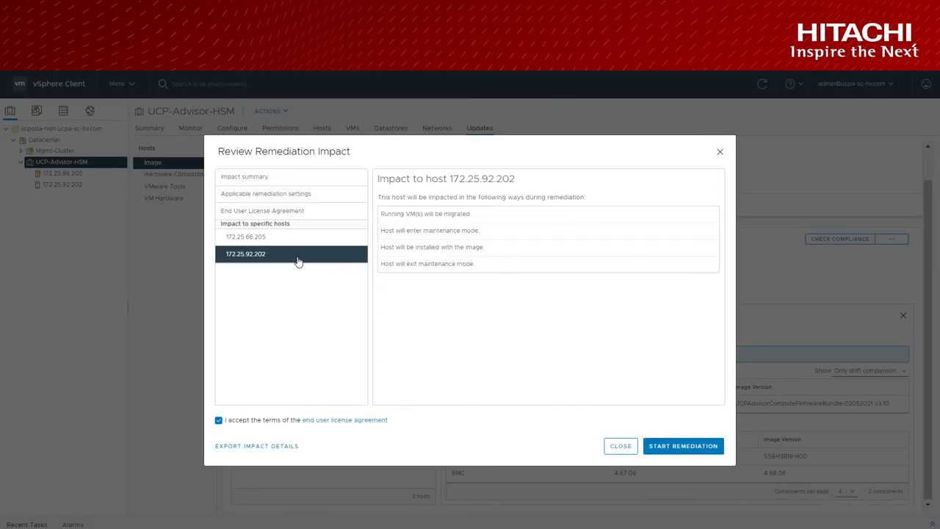
mouse_move(455, 280)
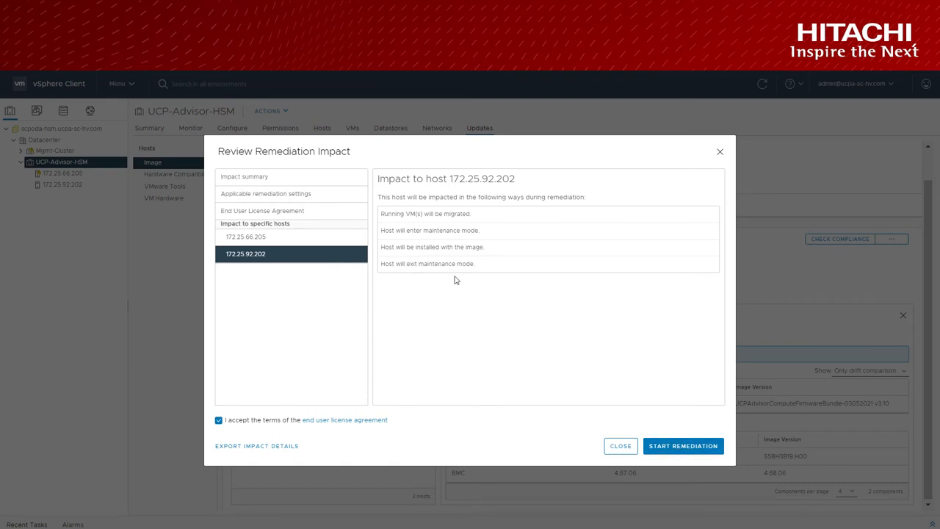
mouse_move(418, 257)
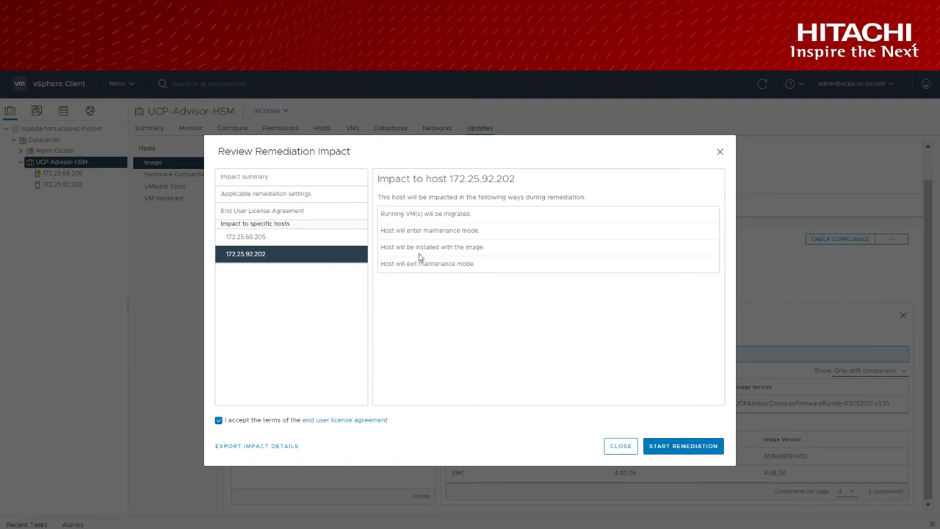
mouse_move(505, 348)
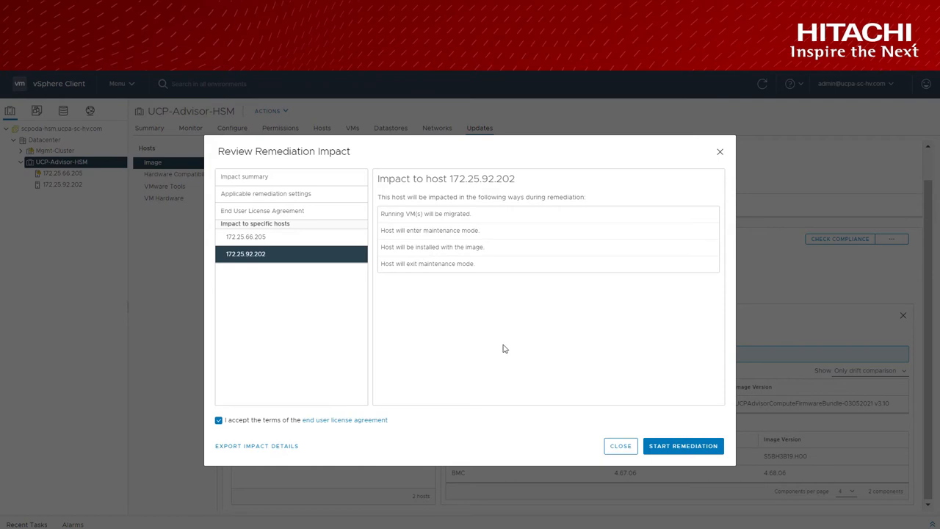
mouse_move(682, 446)
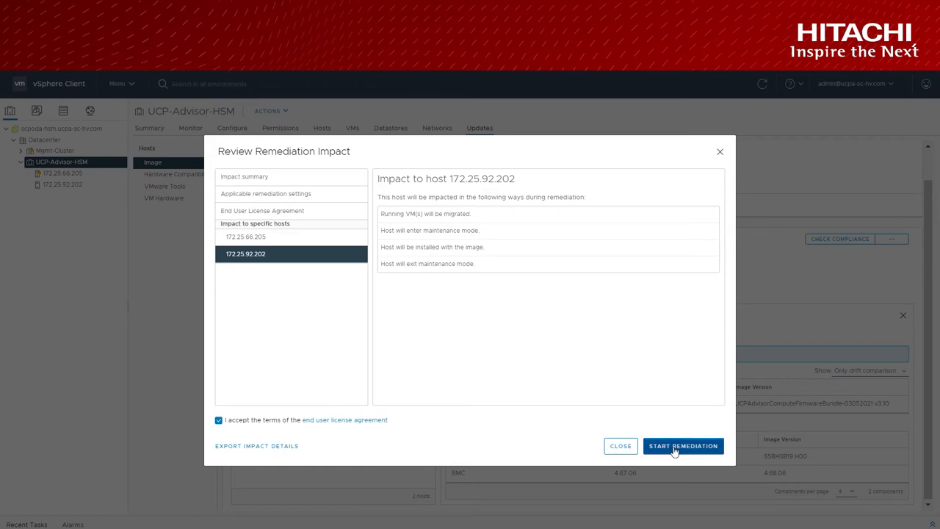
click(682, 446)
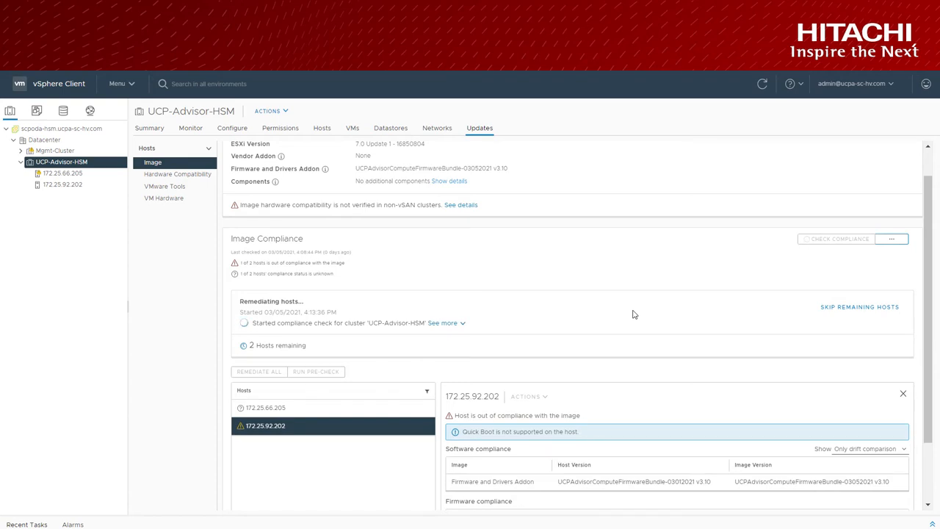
mouse_move(578, 316)
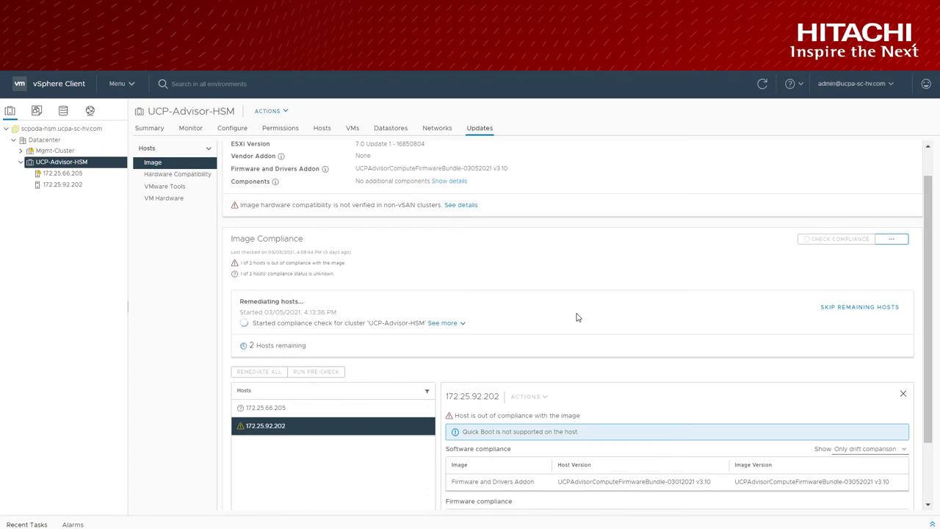
mouse_move(437, 321)
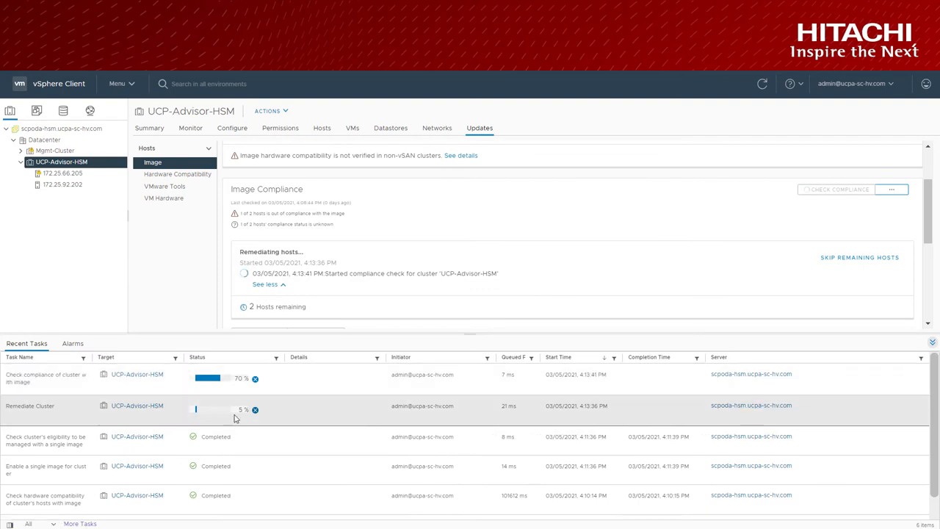
mouse_move(73, 416)
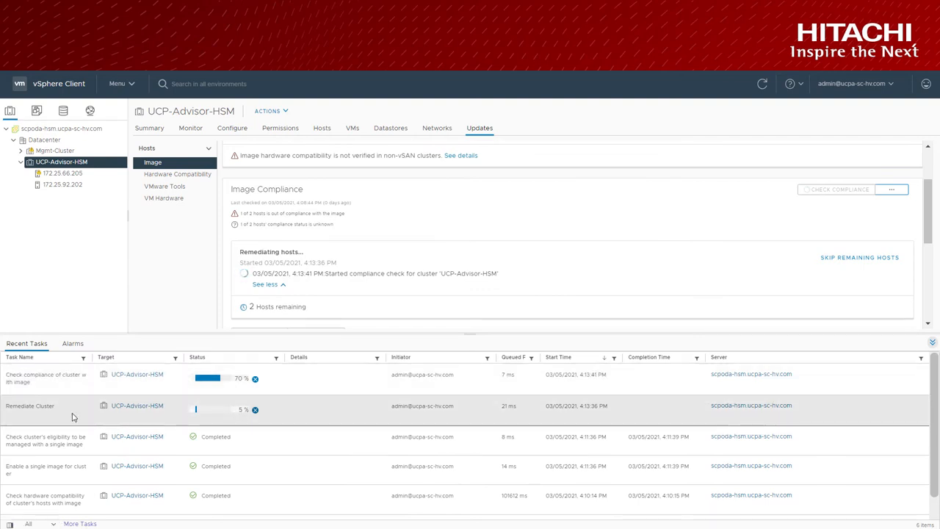
mouse_move(53, 382)
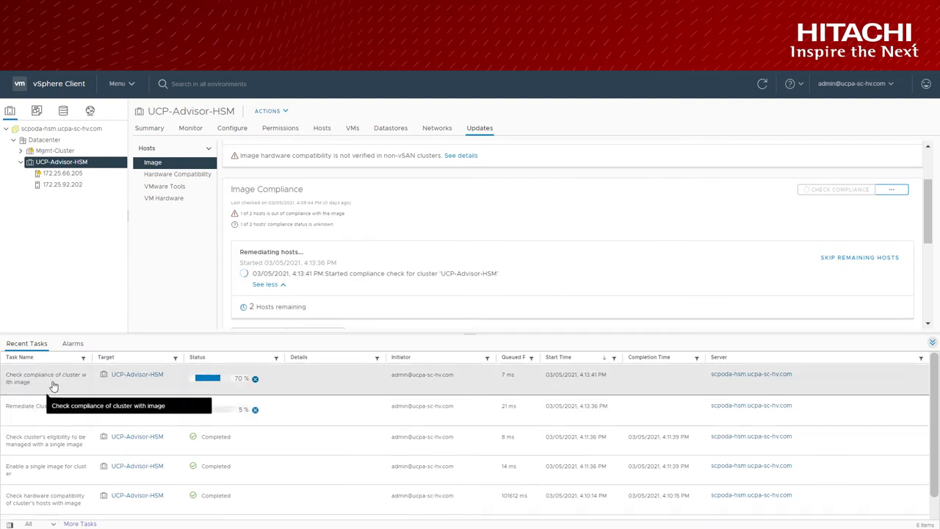
mouse_move(153, 428)
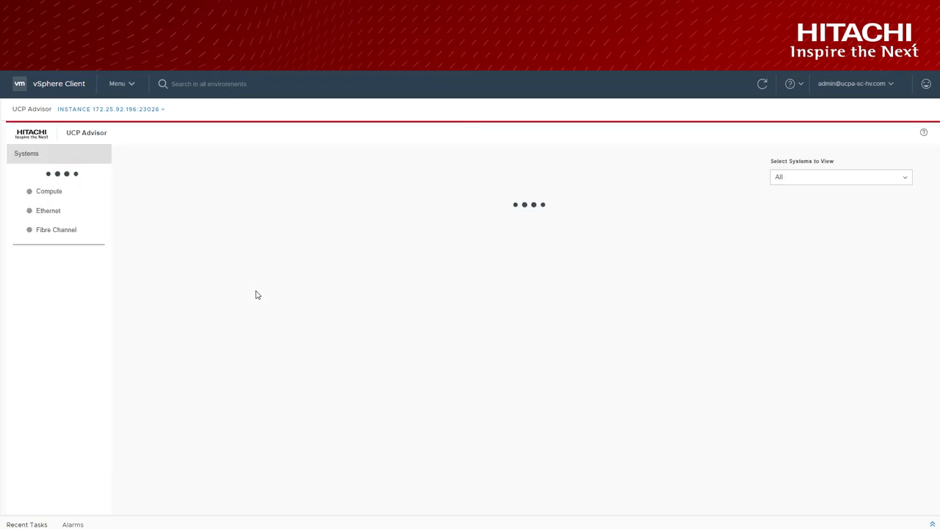
- Review the Check Firmware Update Readiness task details, then return to the full task list
click(31, 279)
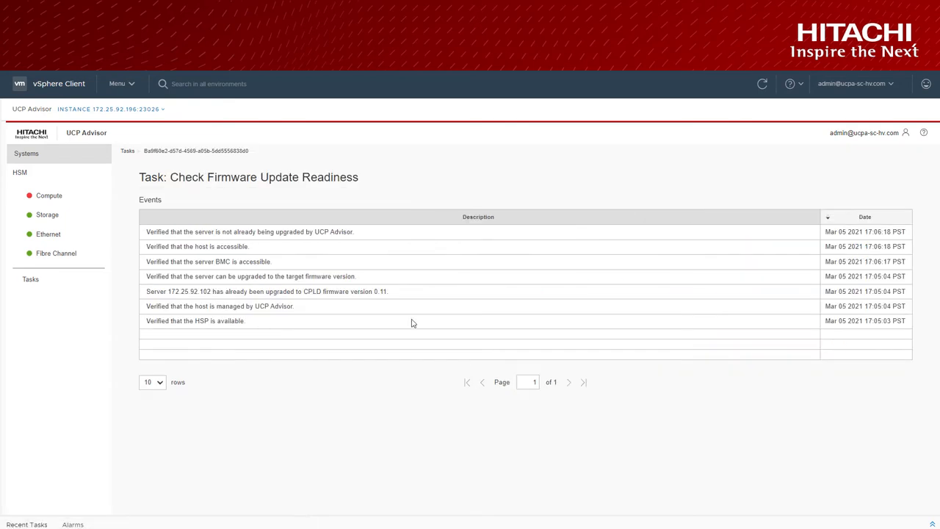
mouse_move(255, 326)
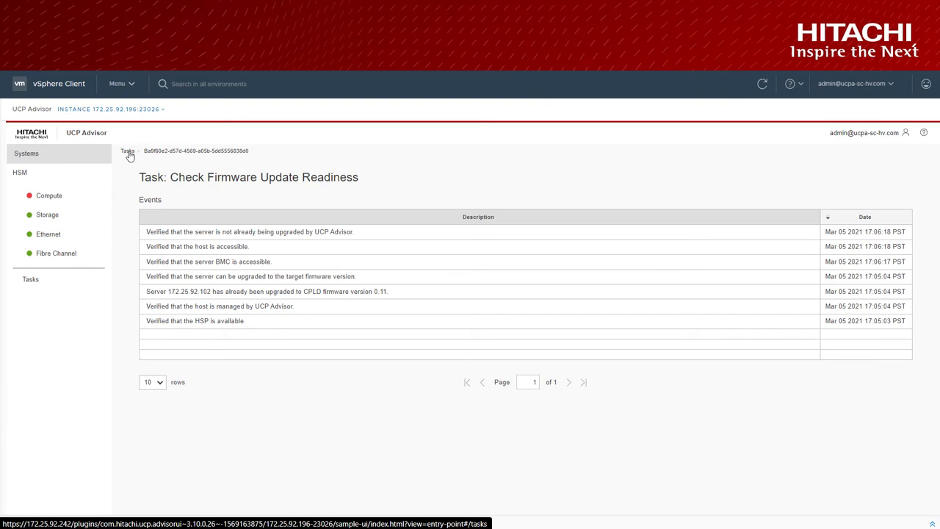
click(127, 151)
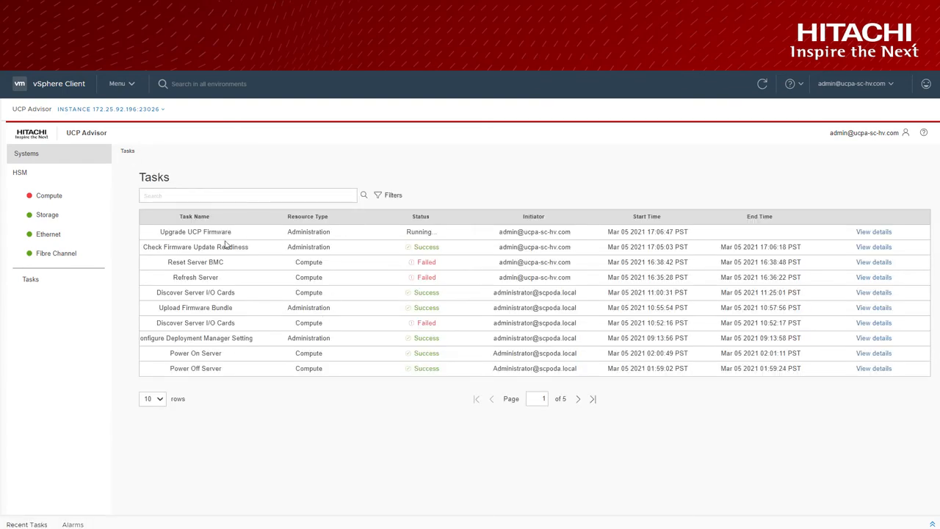
click(118, 84)
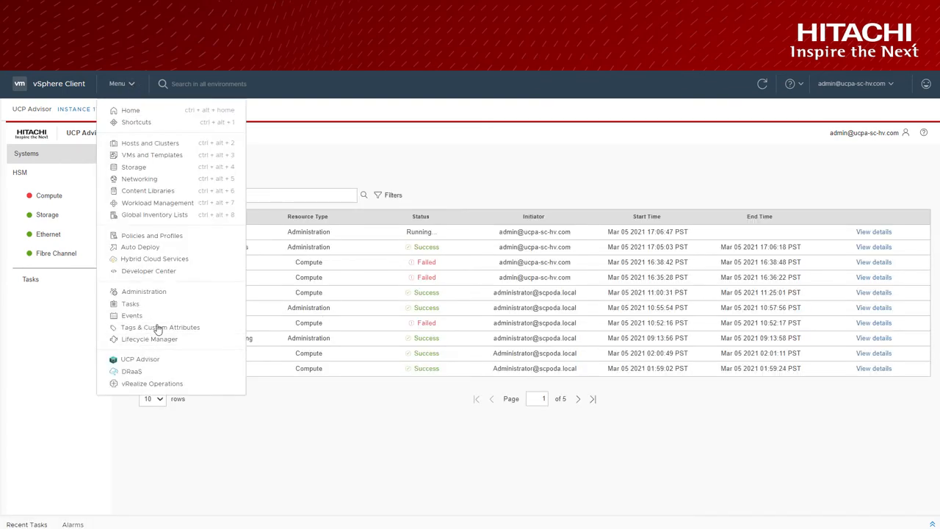
- View UCP-Advisor-HSM's image updates and recent tasks, and expand the remediation log for 172.25.92.202
click(150, 142)
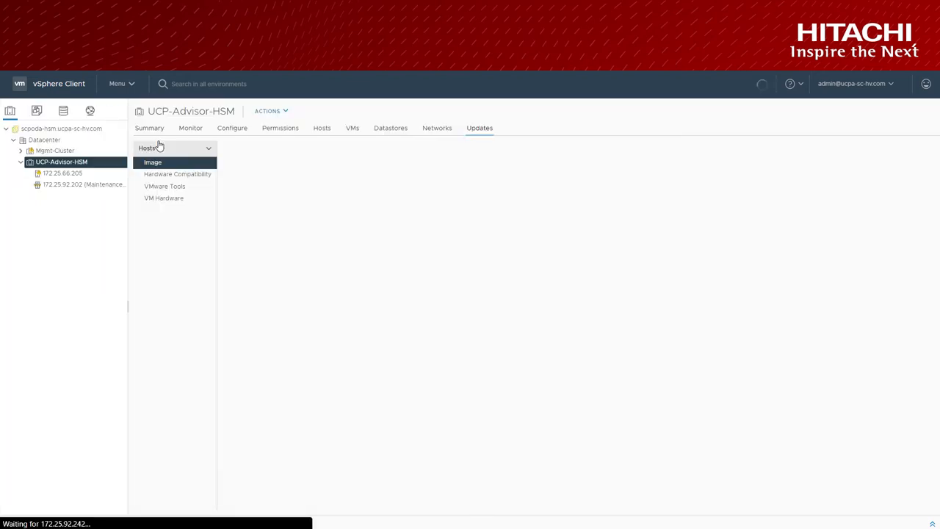
click(152, 162)
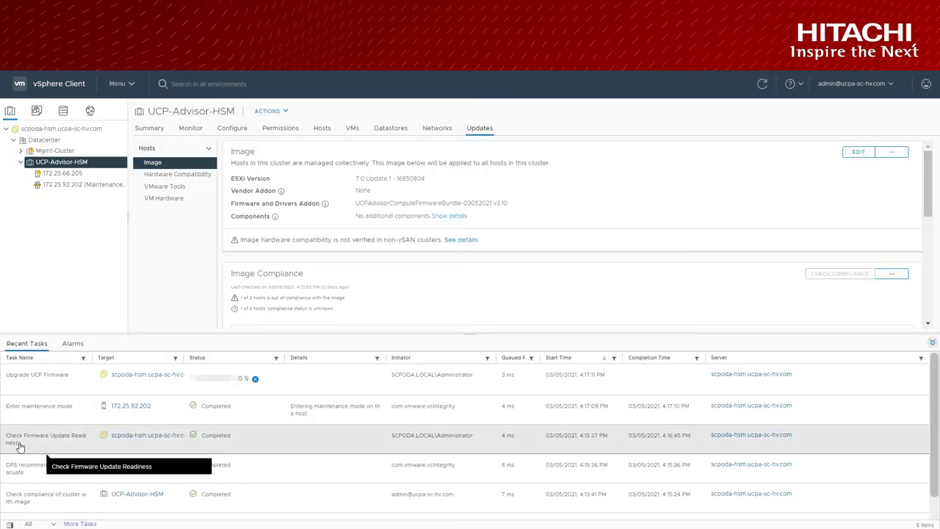
mouse_move(35, 413)
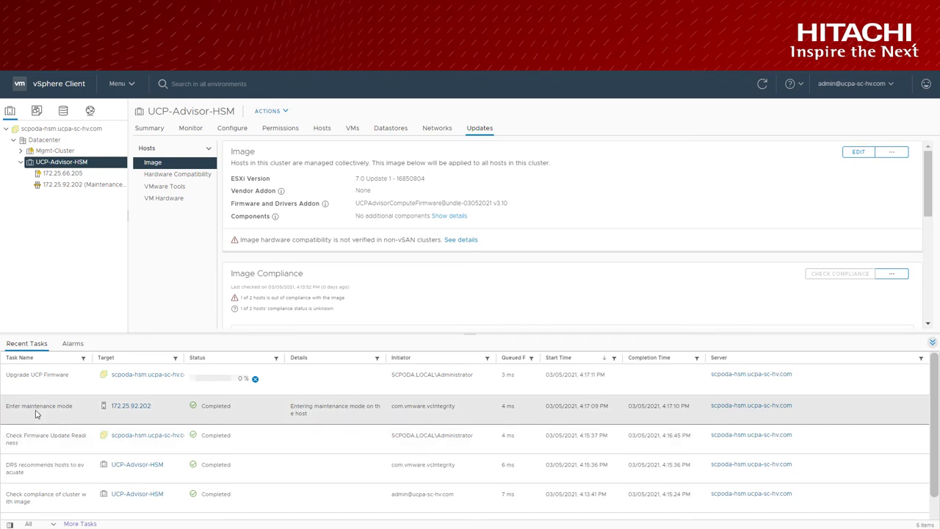
mouse_move(37, 374)
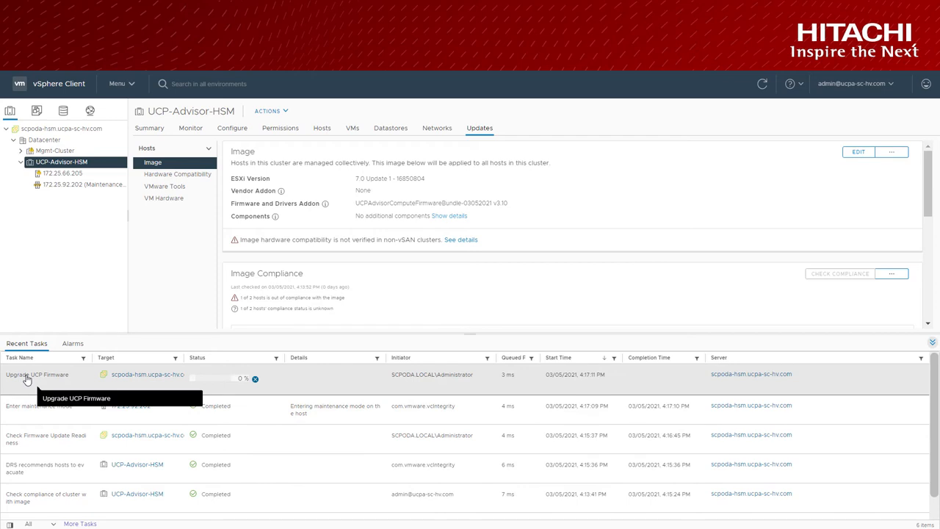
mouse_move(253, 118)
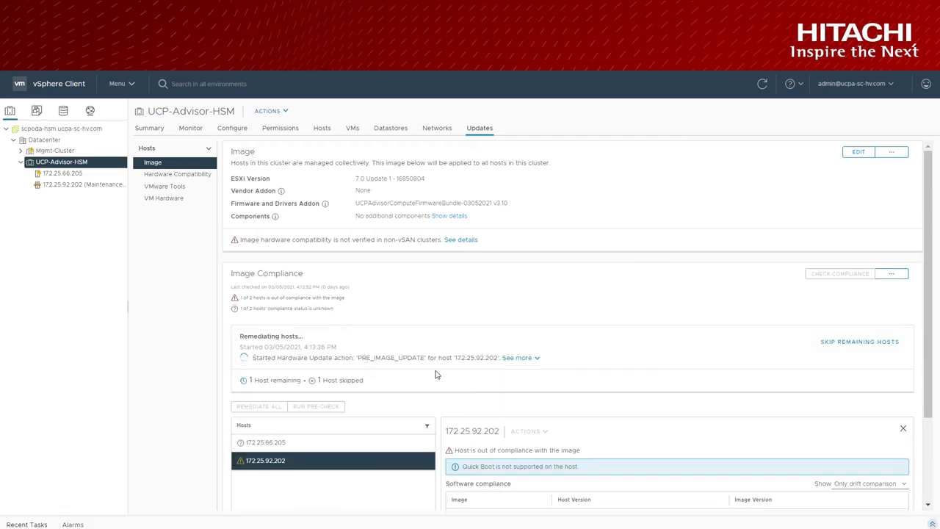
click(516, 356)
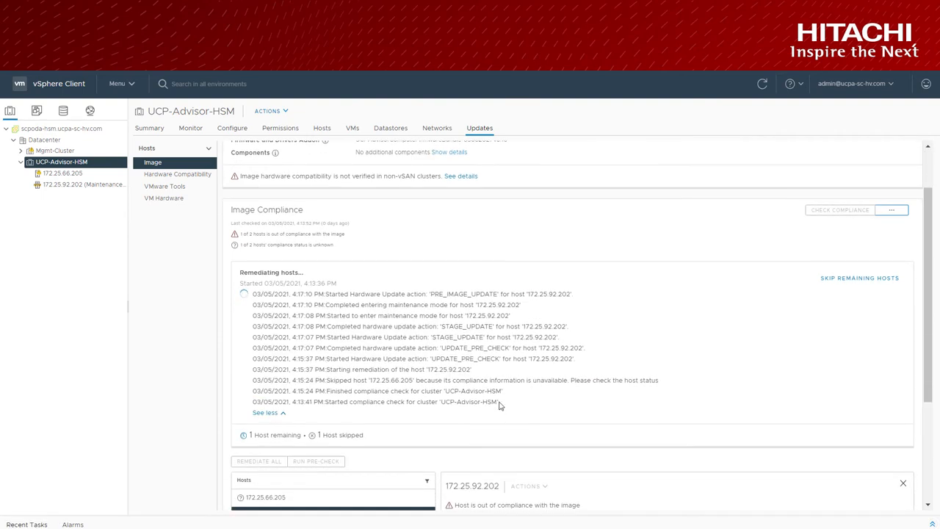
drag(253, 304, 500, 402)
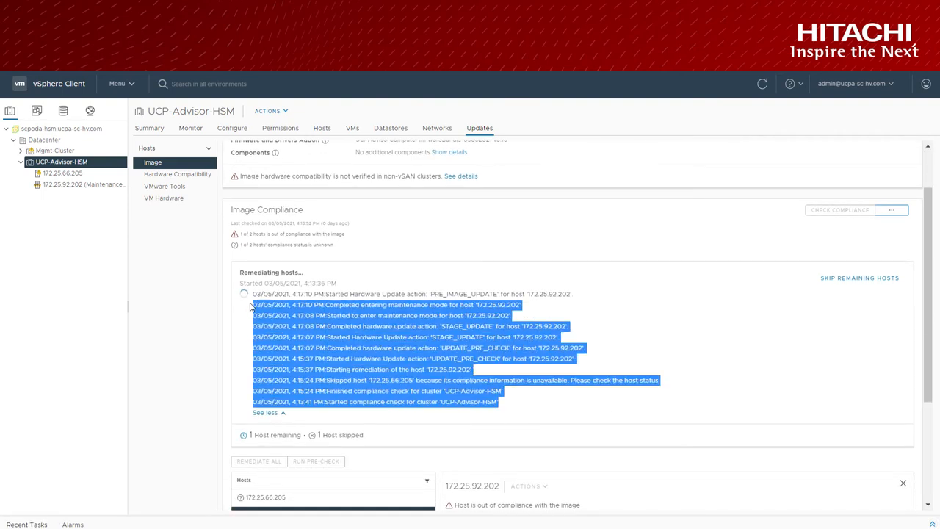
click(437, 294)
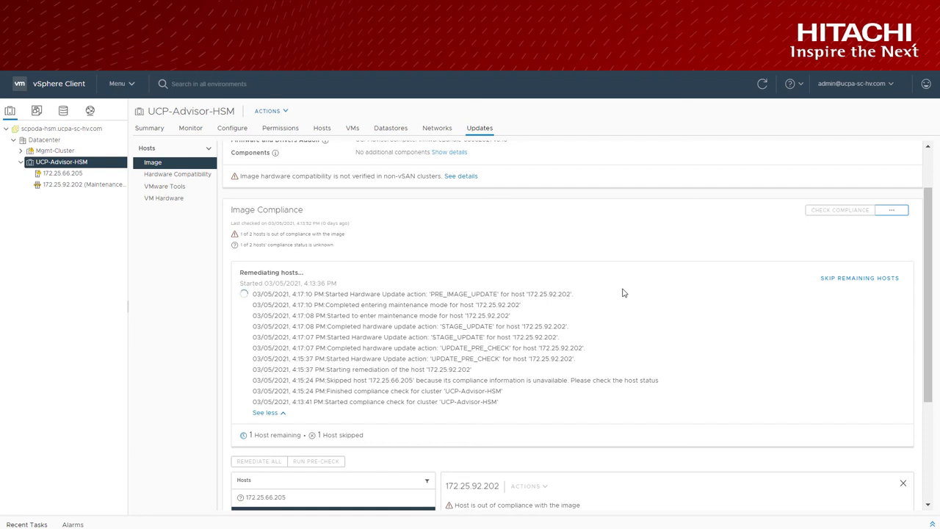
mouse_move(567, 244)
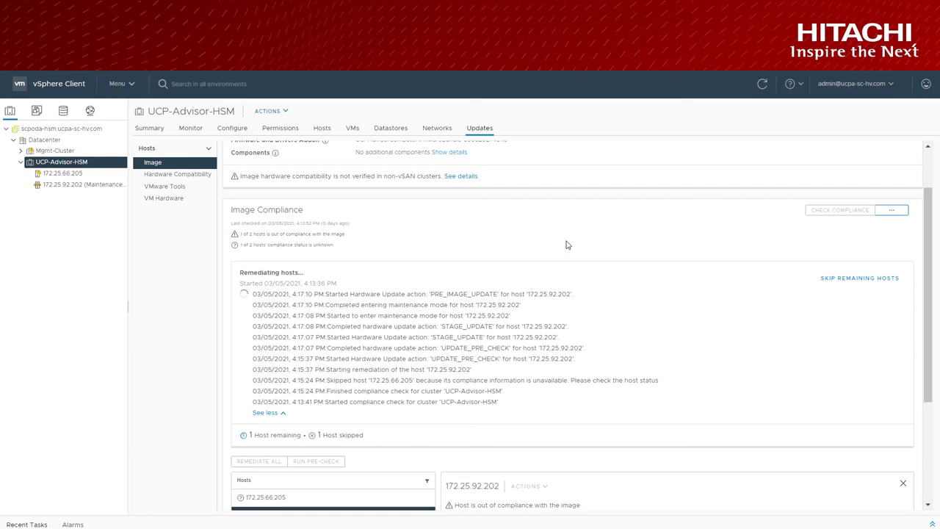
mouse_move(416, 316)
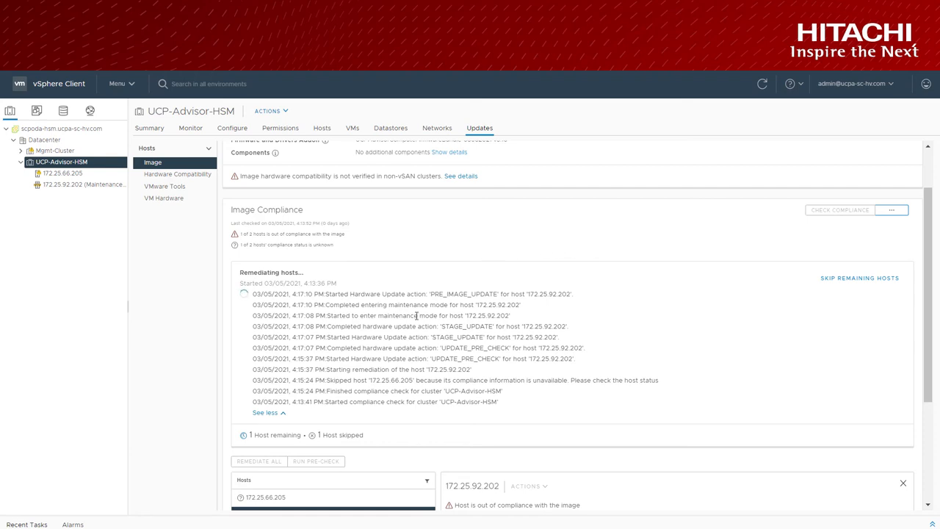
mouse_move(121, 84)
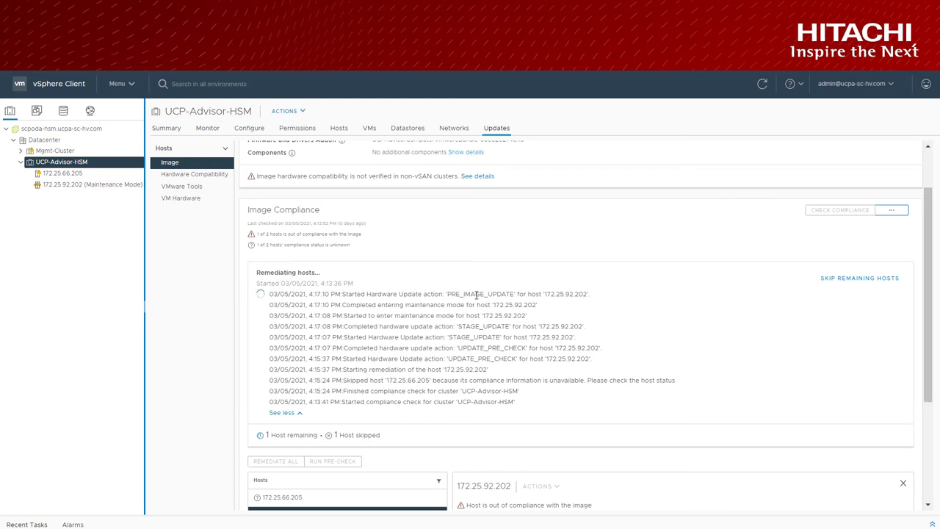
- Switch to the UCP Advisor plugin from the vSphere navigation menu
click(117, 83)
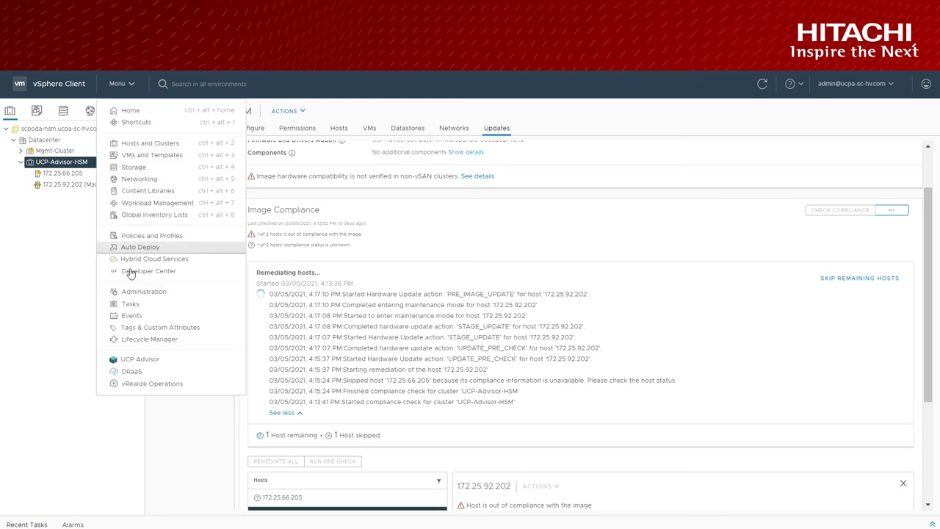
click(140, 359)
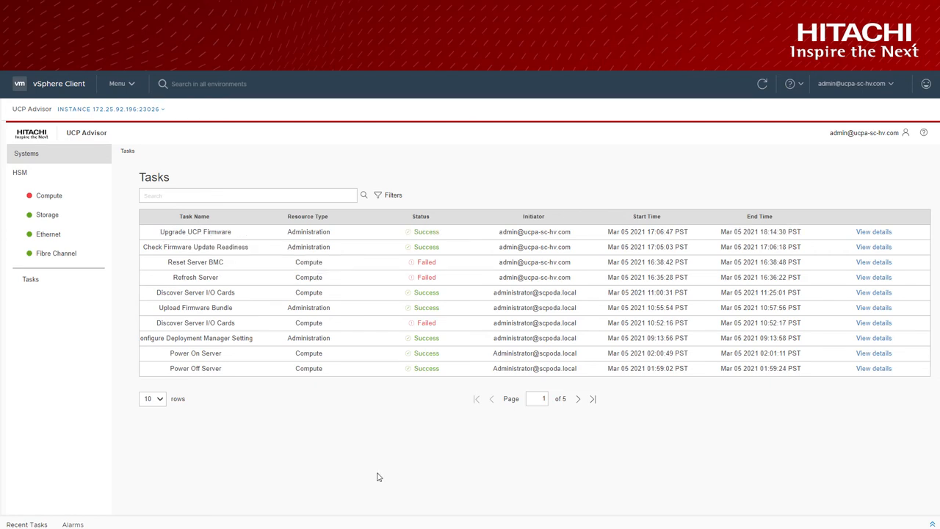
click(647, 215)
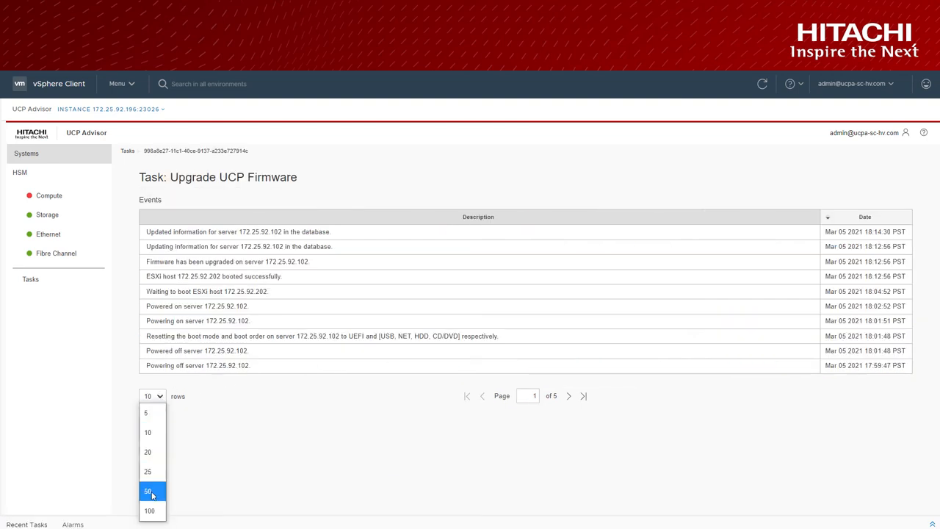
click(148, 490)
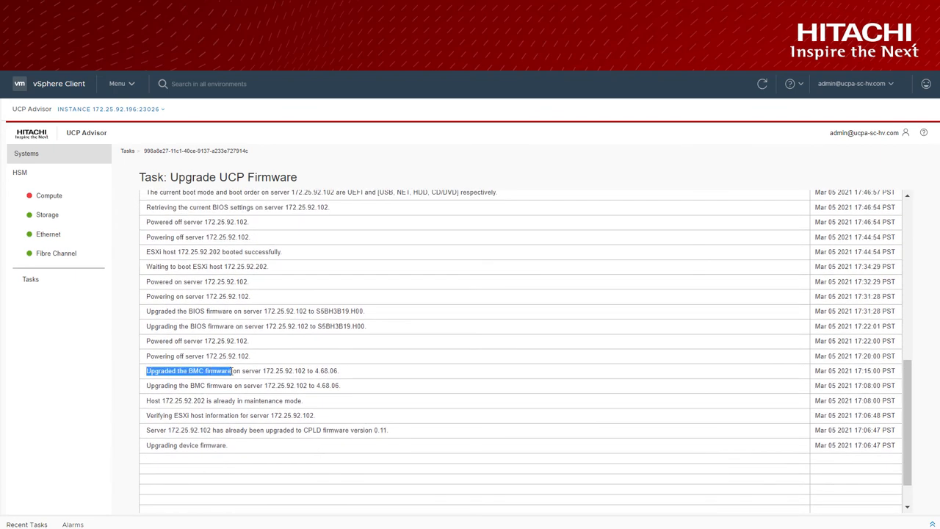
scroll(up, 3)
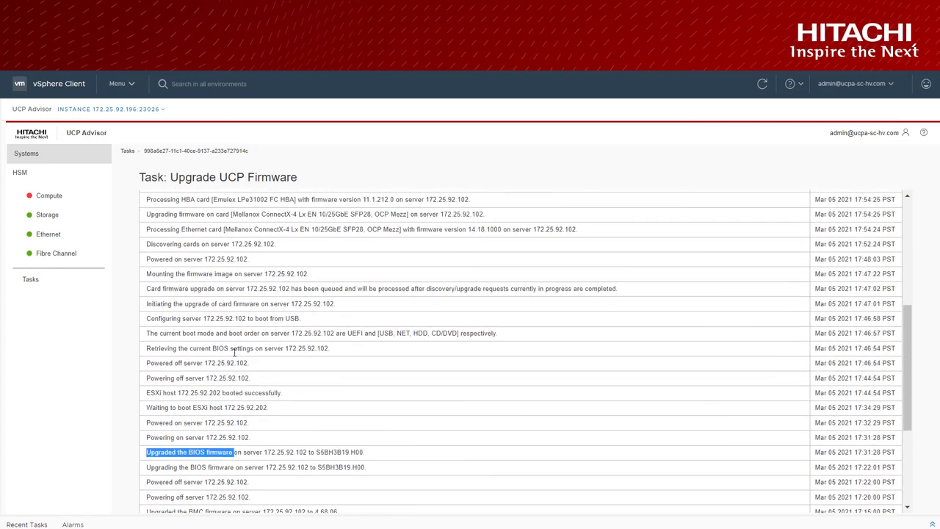
scroll(up, 3)
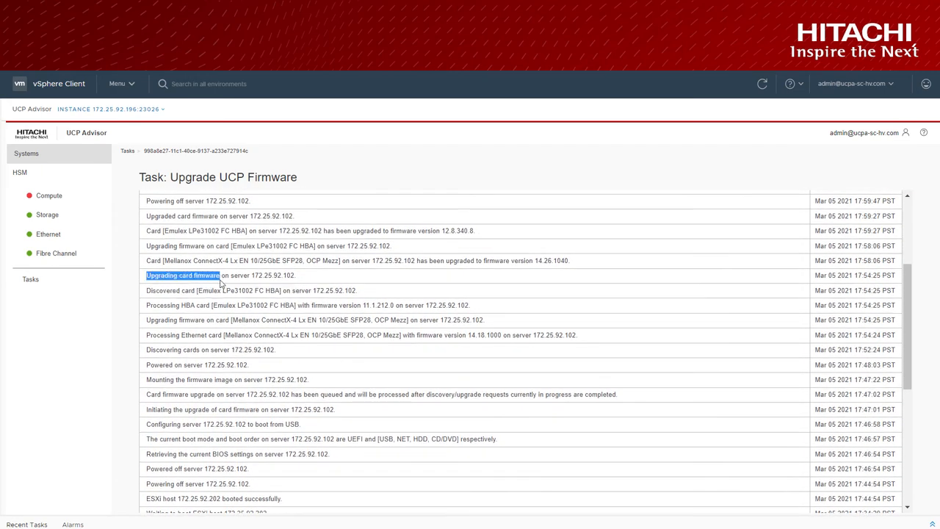
scroll(up, 3)
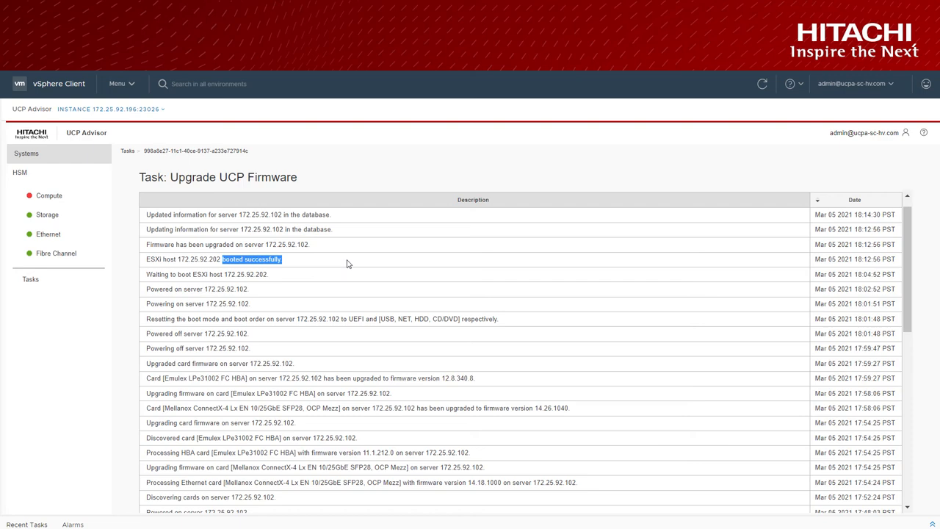
scroll(down, 3)
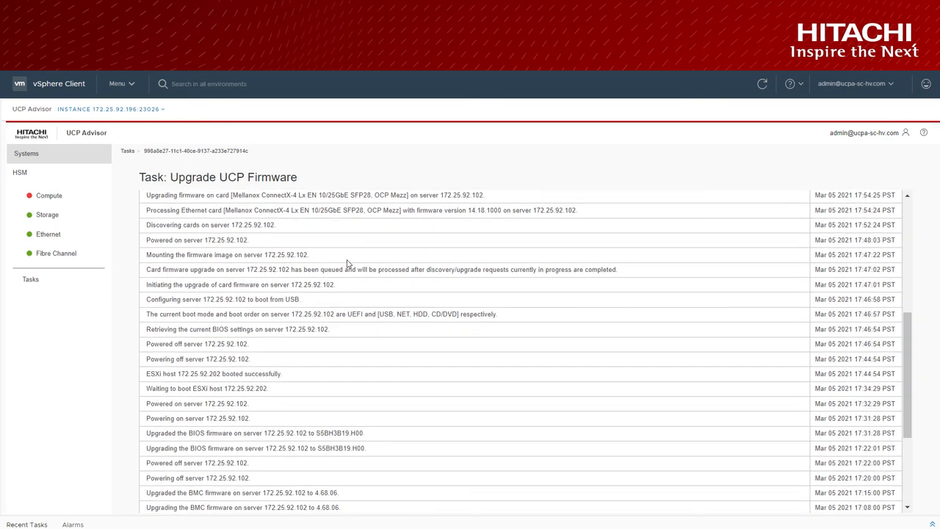
scroll(down, 3)
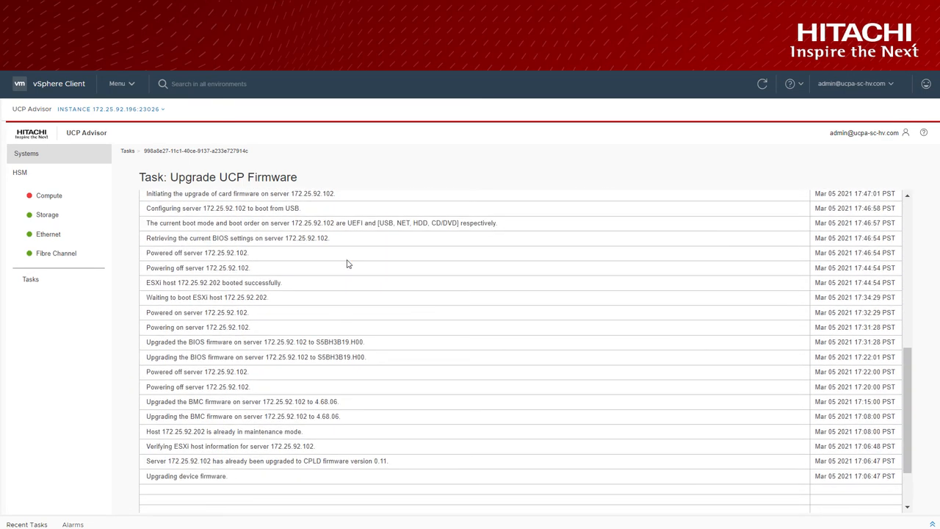
scroll(up, 3)
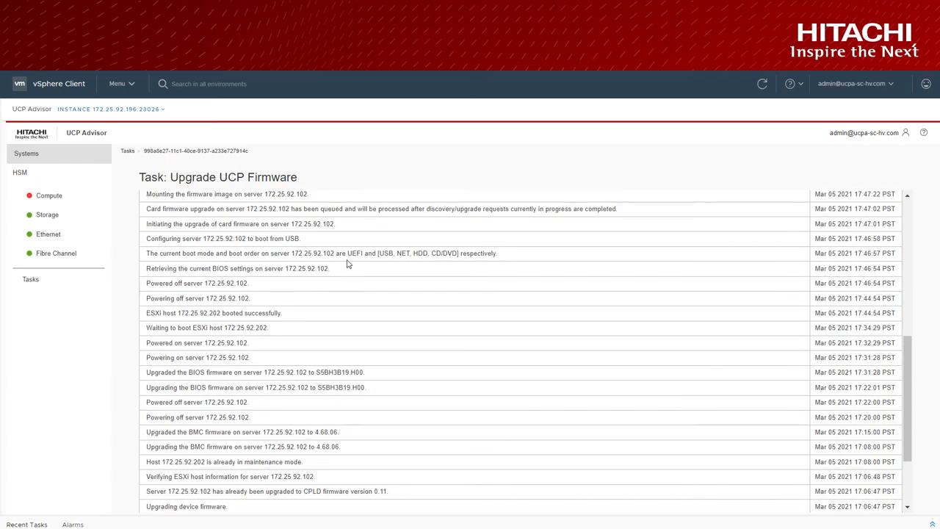
scroll(up, 3)
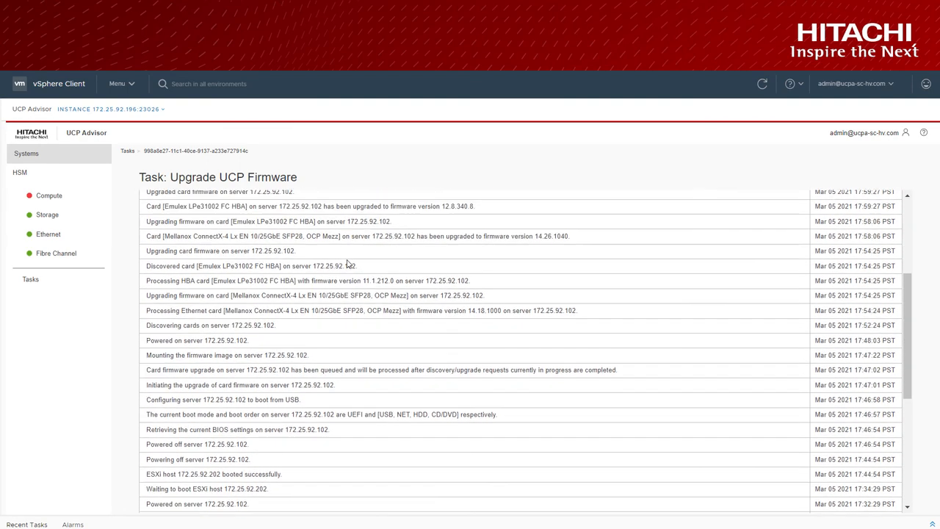
scroll(up, 3)
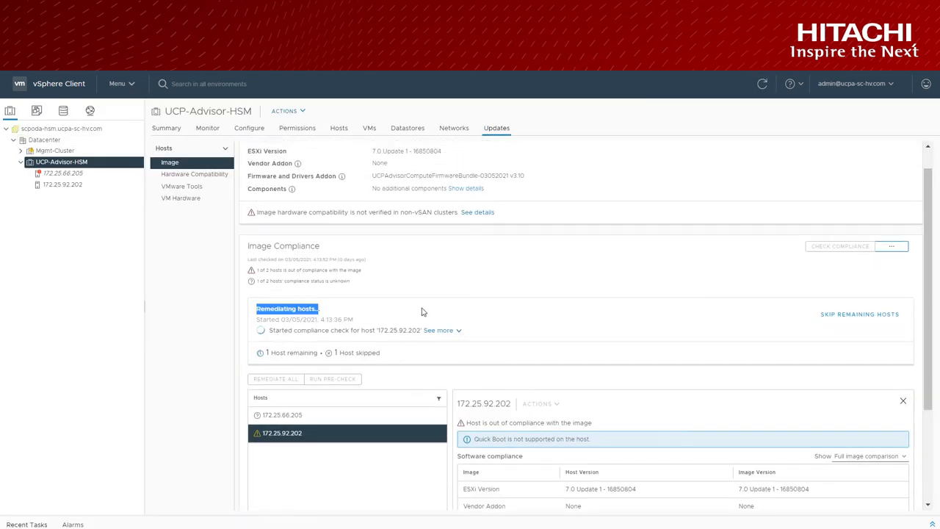
mouse_move(486, 322)
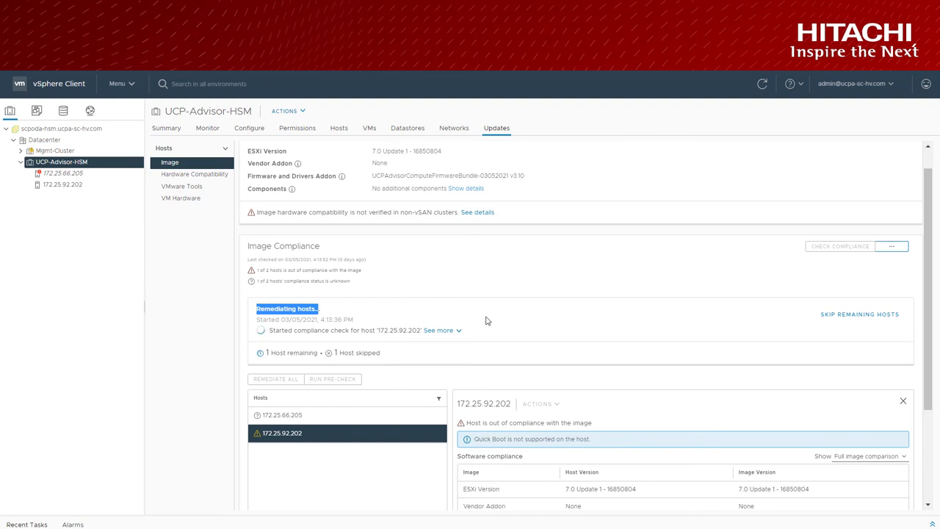
- Expand the detailed remediation messages and scroll through 172.25.92.202's progress log
click(439, 330)
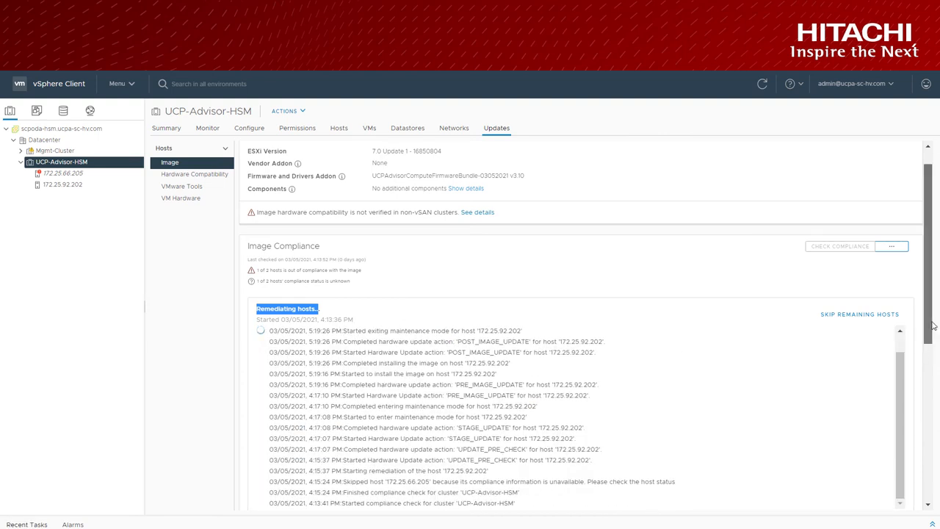
scroll(down, 3)
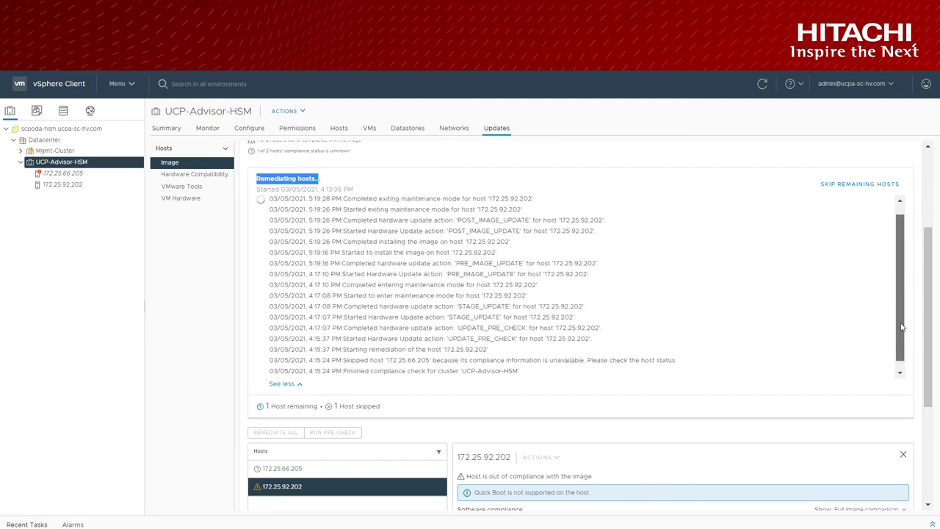
scroll(up, 3)
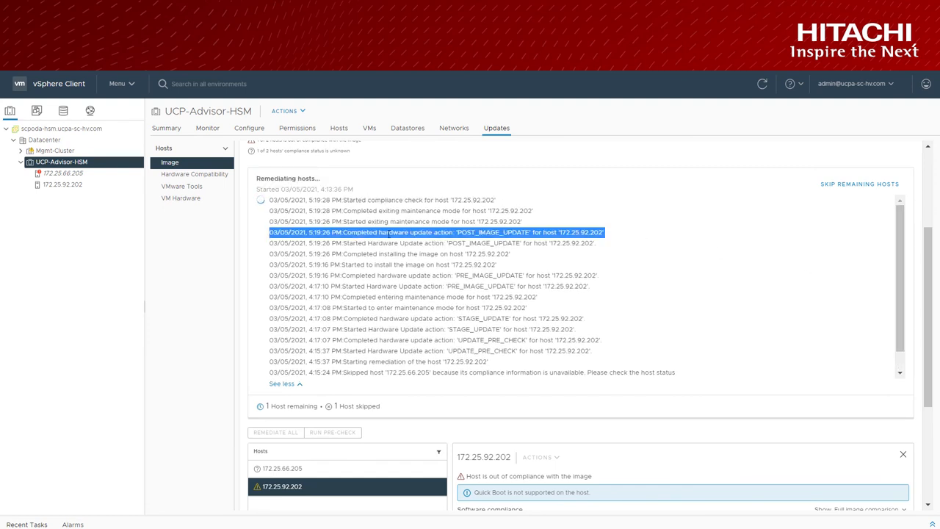
mouse_move(539, 222)
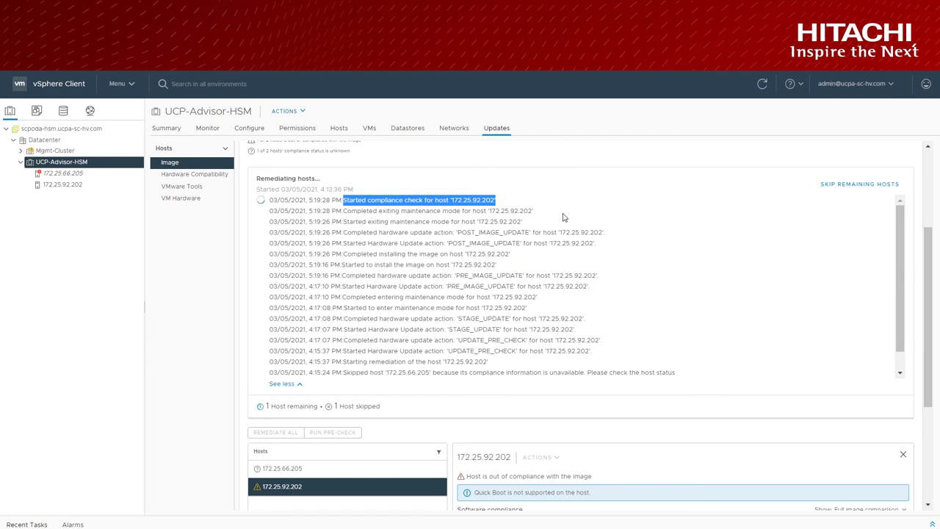
mouse_move(673, 284)
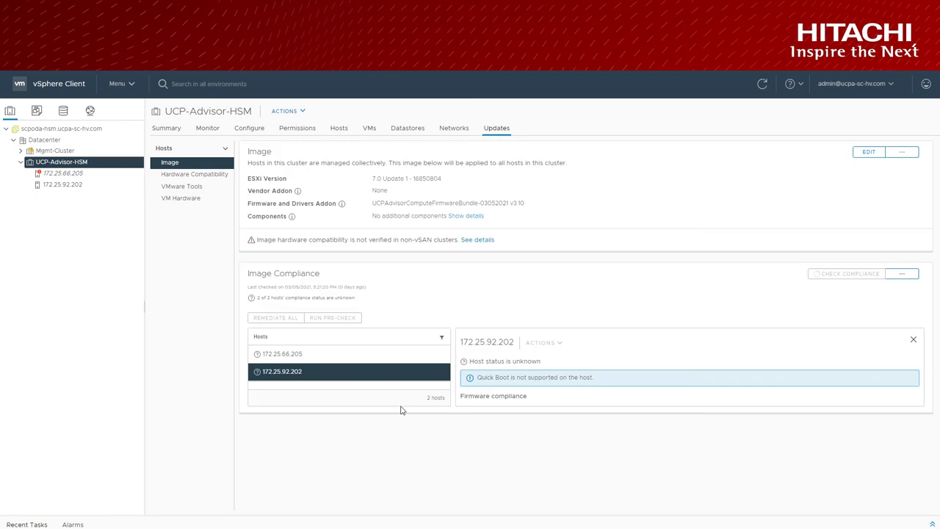
mouse_move(443, 318)
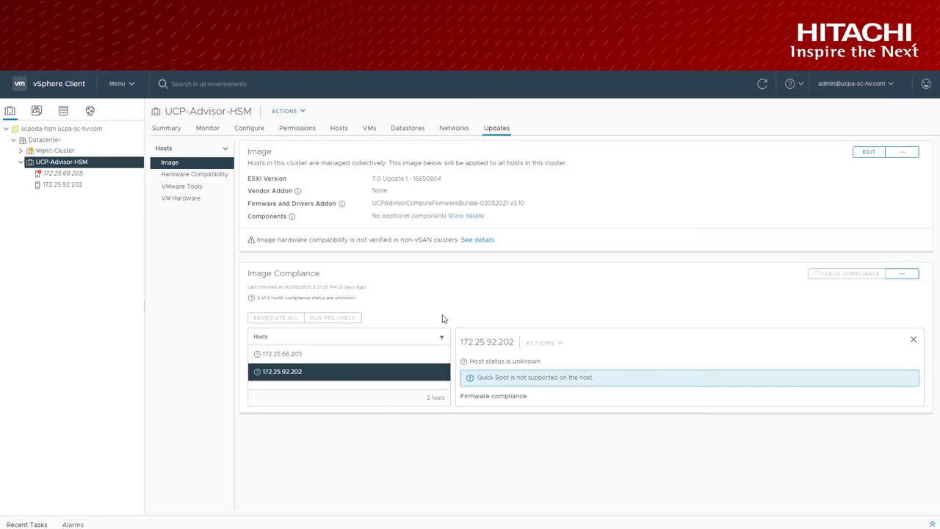
mouse_move(439, 263)
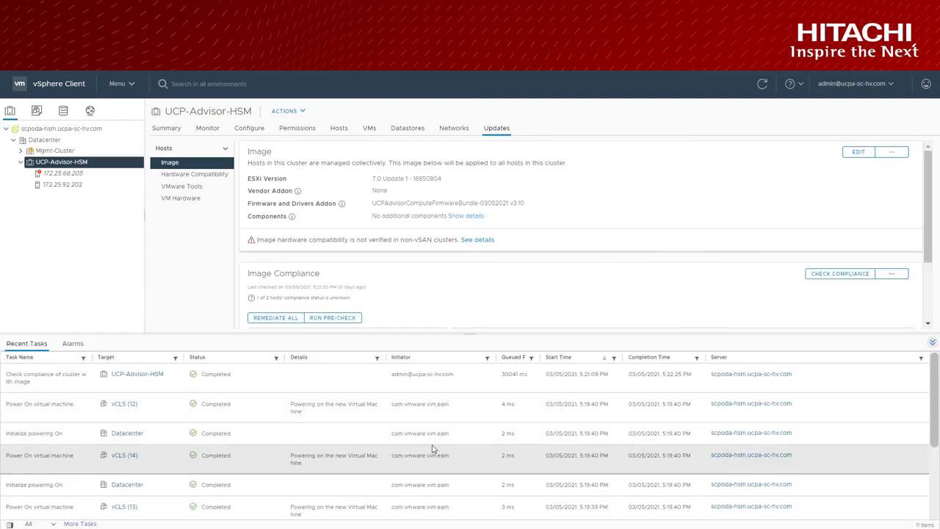
- Scroll Recent Tasks down to the completed Upgrade UCP Firmware and Remediate entries
scroll(down, 3)
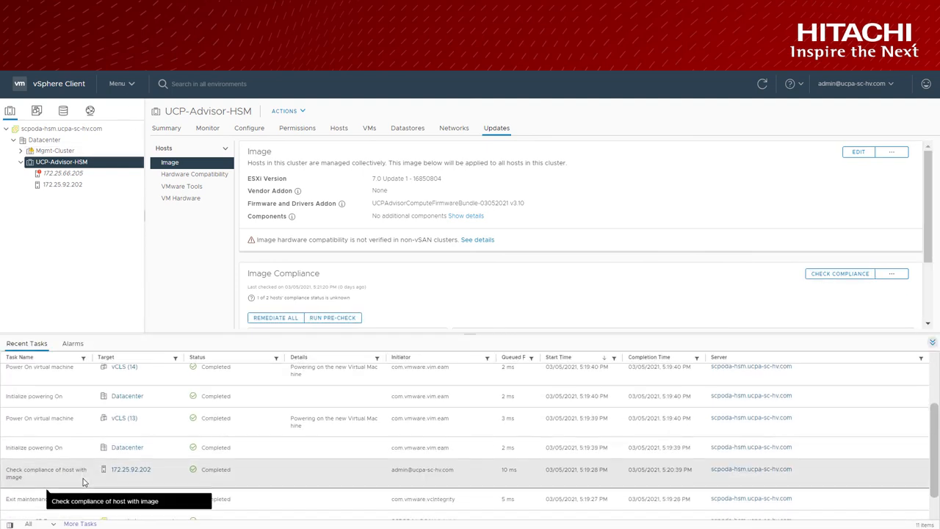
scroll(down, 3)
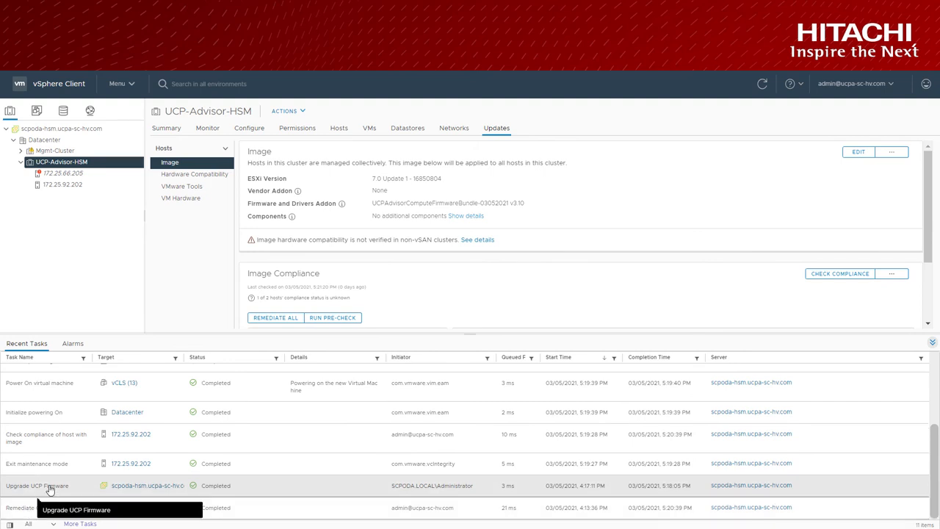
mouse_move(56, 447)
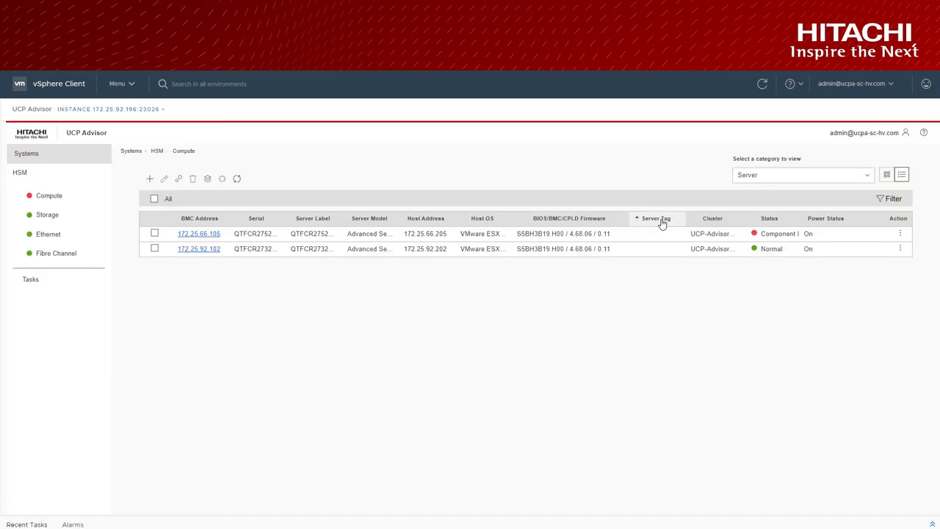
- Highlight server 172.25.92.102's BIOS/BMC/CPLD firmware S5BH3B19.H00 / 4.68.06 / 0.11
double_click(563, 248)
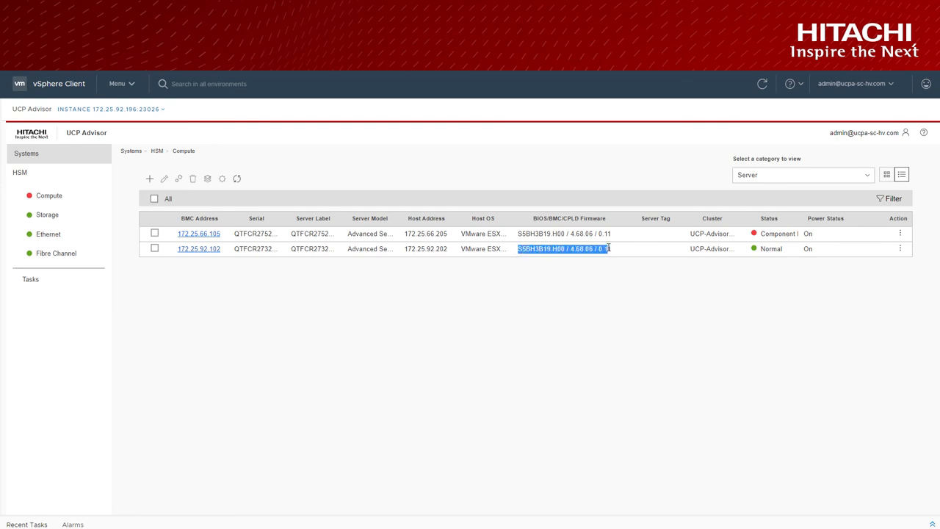
click(621, 316)
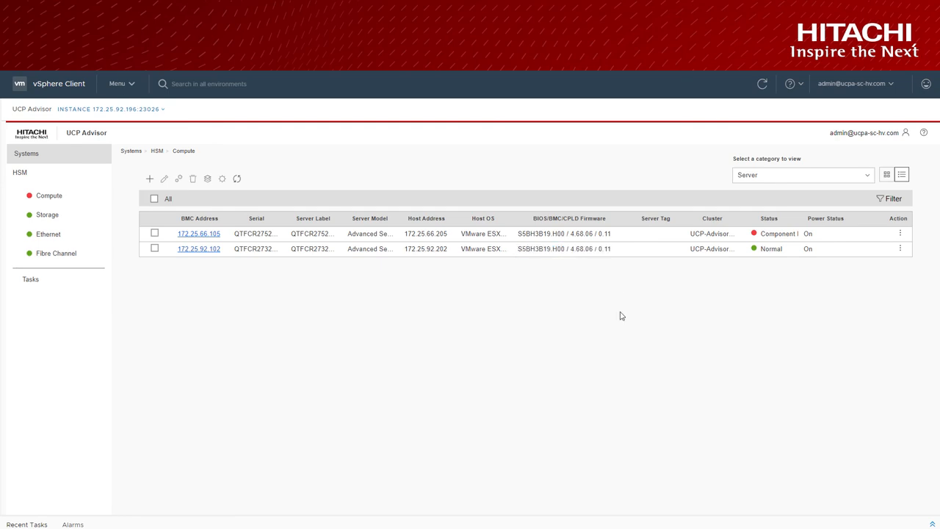
- Open server 172.25.92.102's I/O Cards details and highlight Emulex firmware 12.8.340.8
click(198, 248)
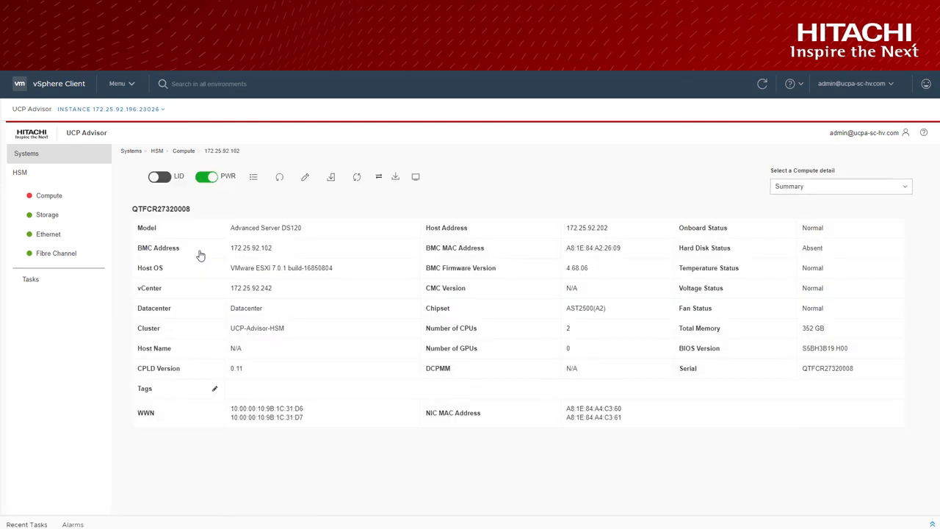
click(839, 186)
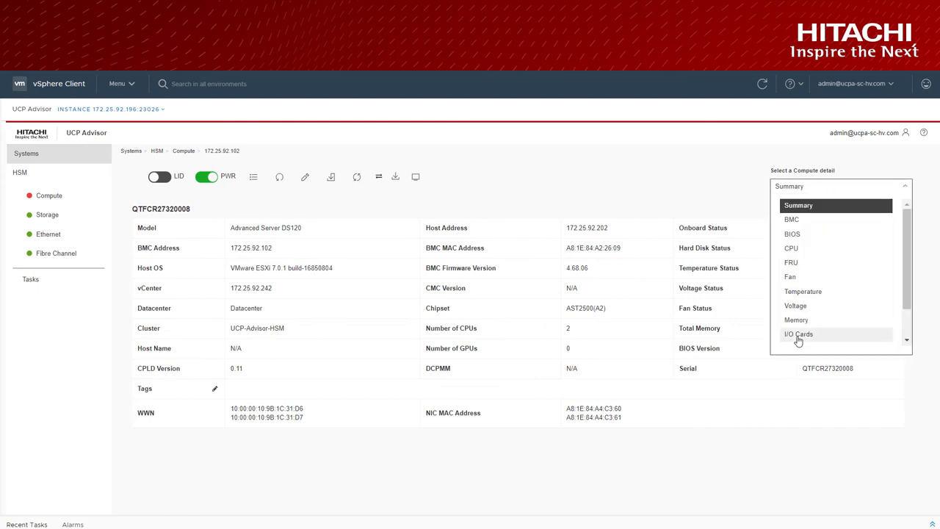
click(799, 334)
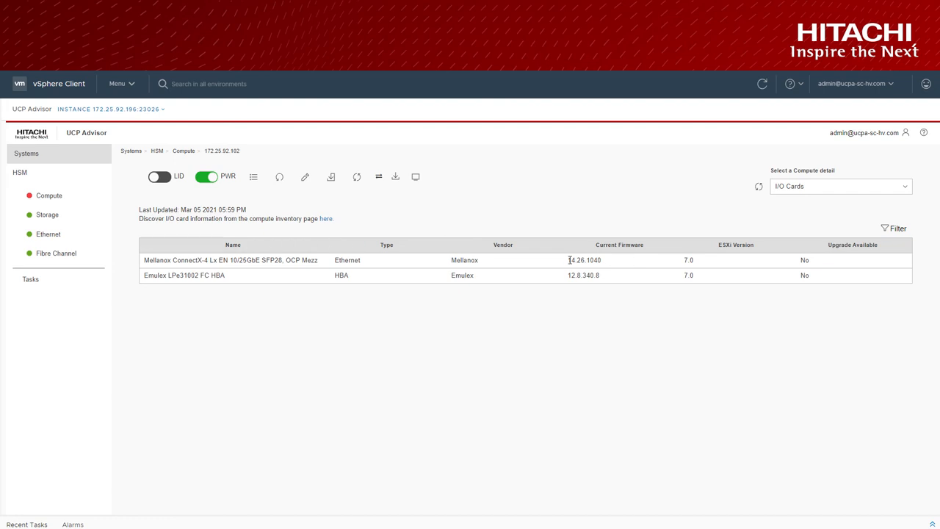
double_click(584, 260)
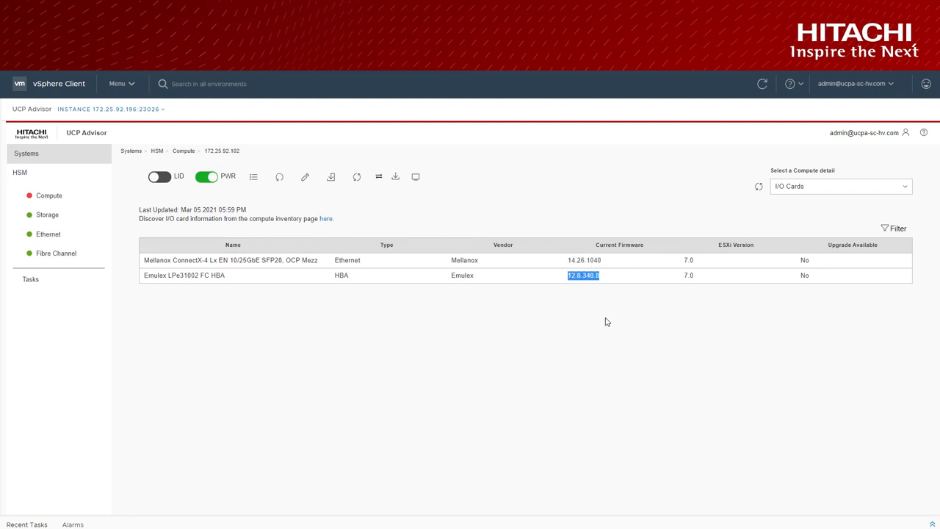
mouse_move(330, 339)
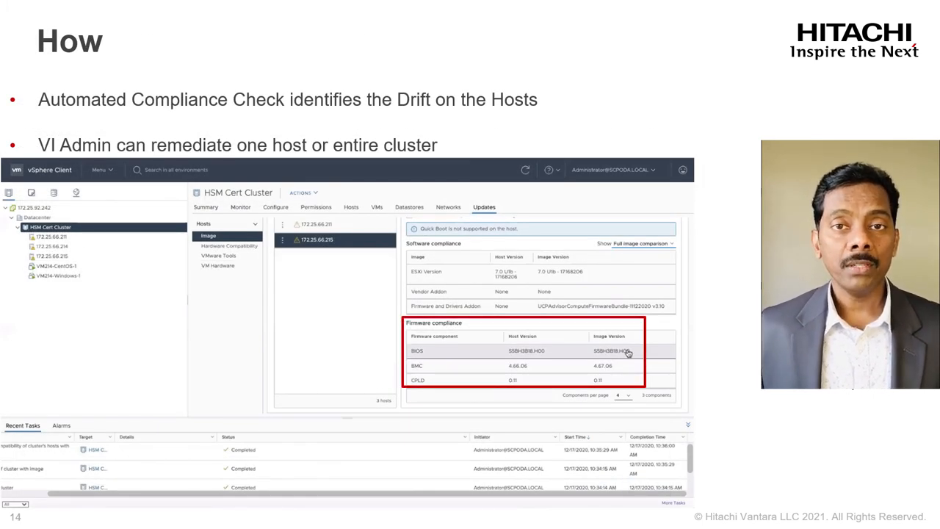
- Advance the slides from How through Before & After to VMware Certified
key(right)
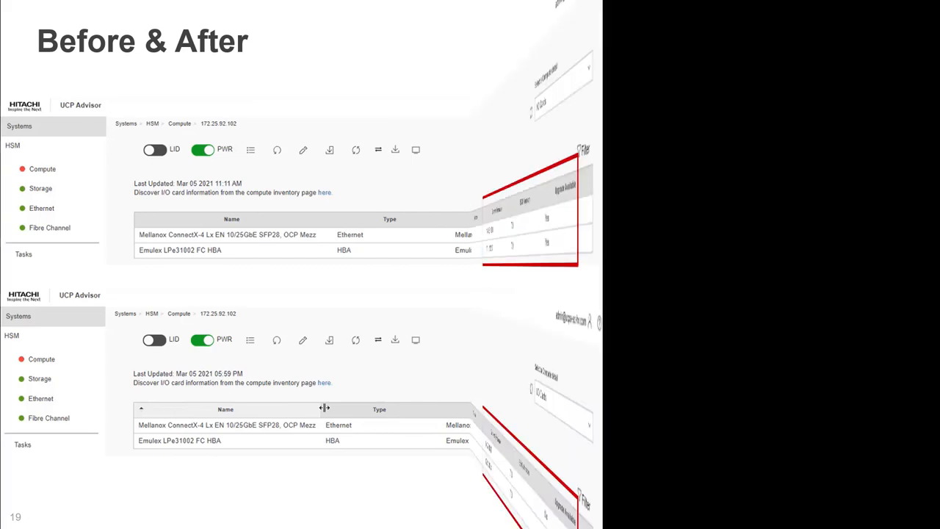
key(Right)
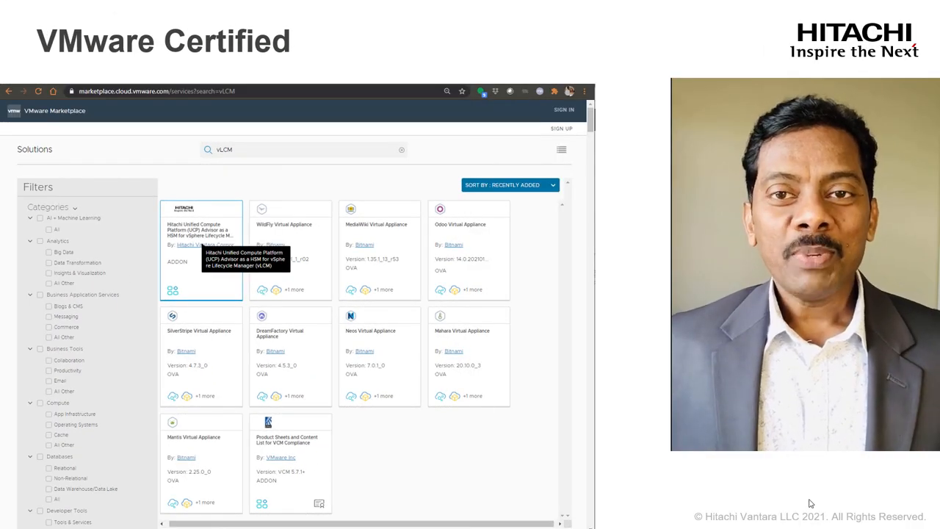